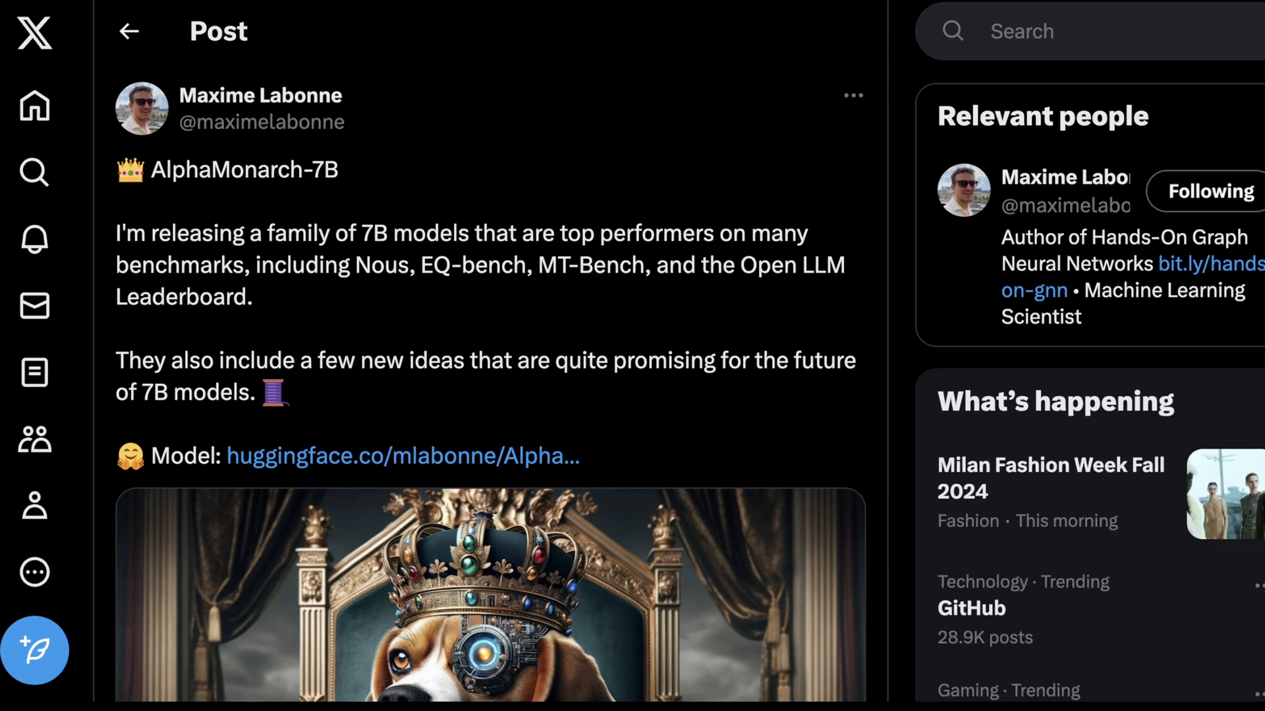
Scroll past the announcement image to the post's view counts and the first reply about ~50 merges.
{"action": "scroll", "scroll_direction": "down", "scroll_amount": 3}
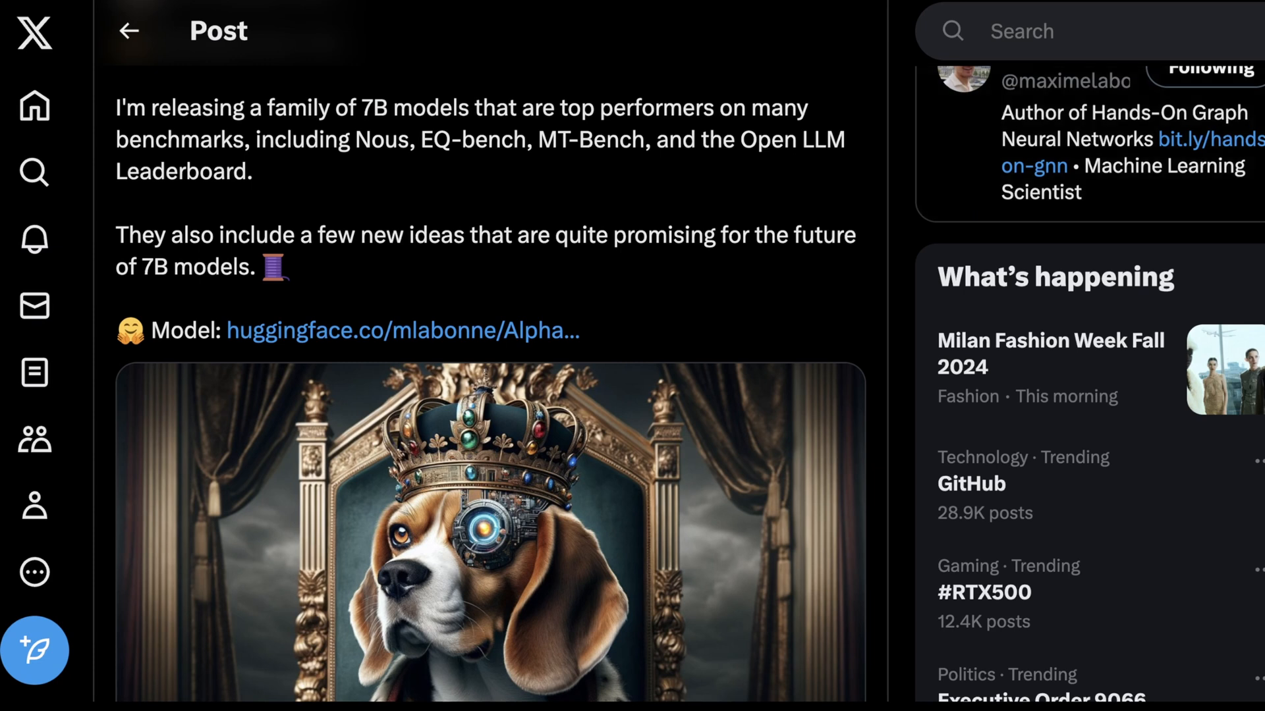
{"action": "scroll", "scroll_direction": "down", "scroll_amount": 3}
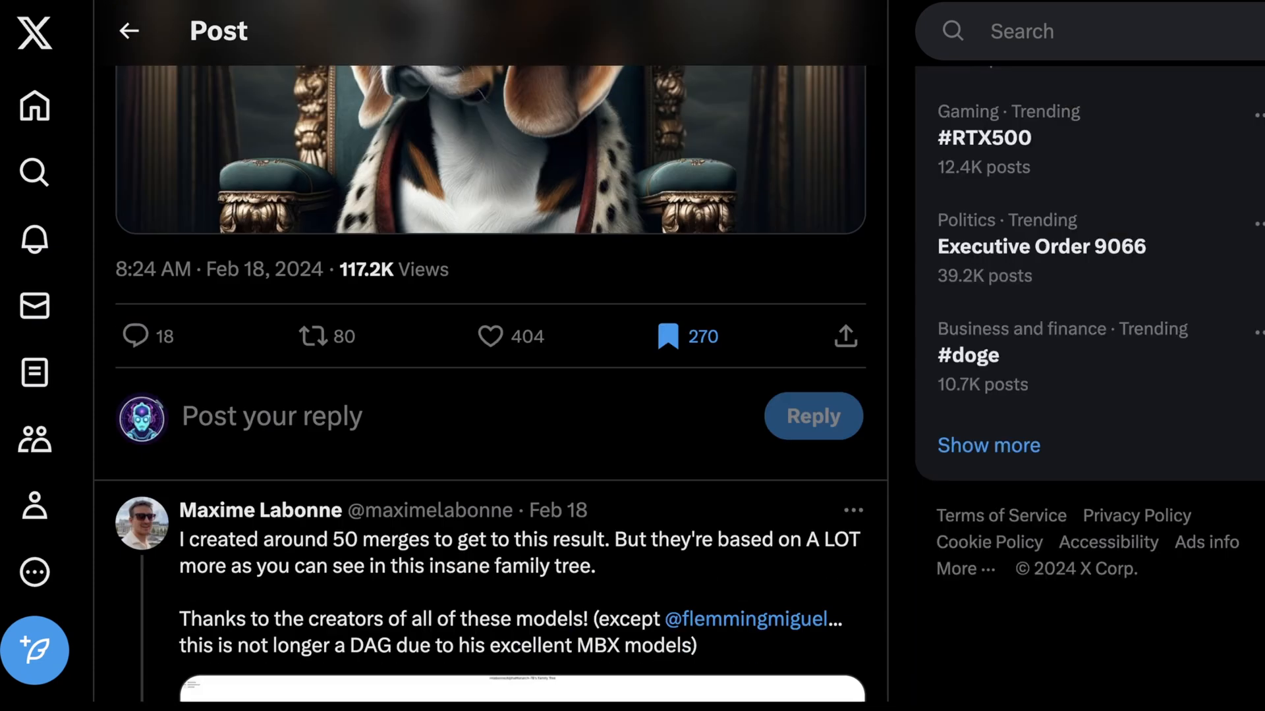
Scroll through the merge family-tree graph reply to the 'main idea behind AlphaMonarch' and OmniBeagle replies.
{"action": "scroll", "scroll_direction": "down", "scroll_amount": 3}
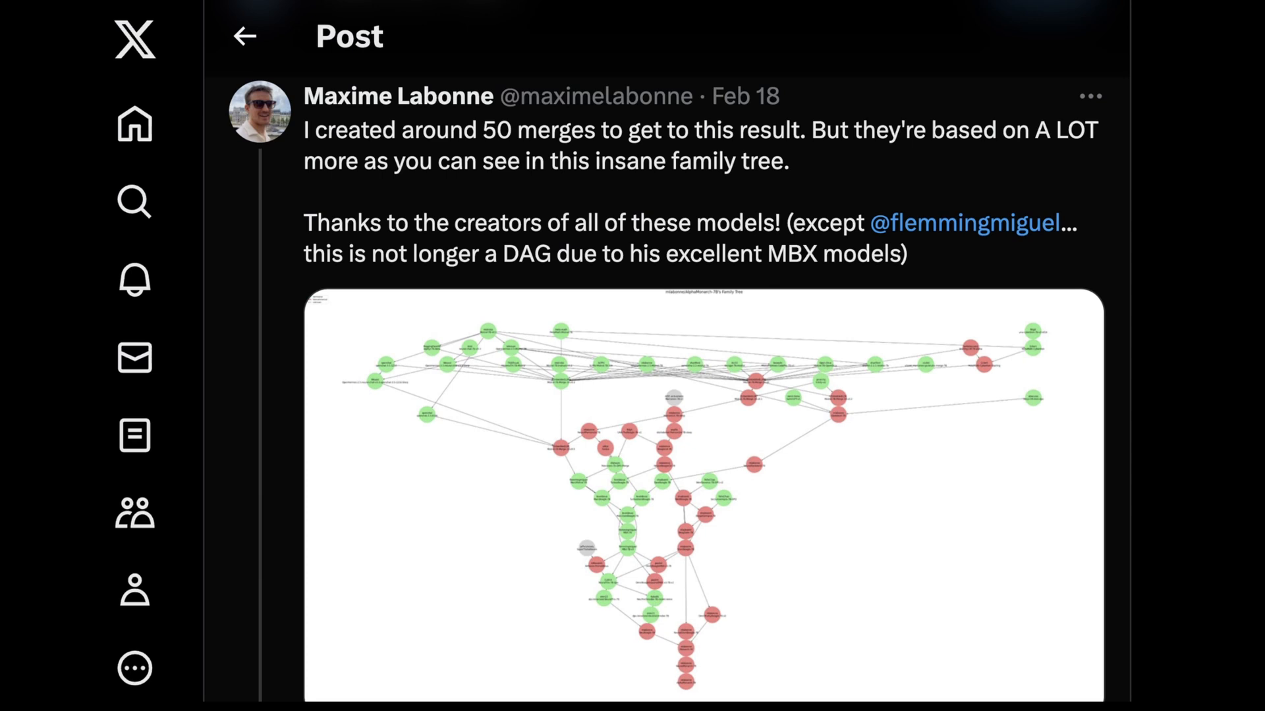
{"action": "scroll", "scroll_direction": "down", "scroll_amount": 3}
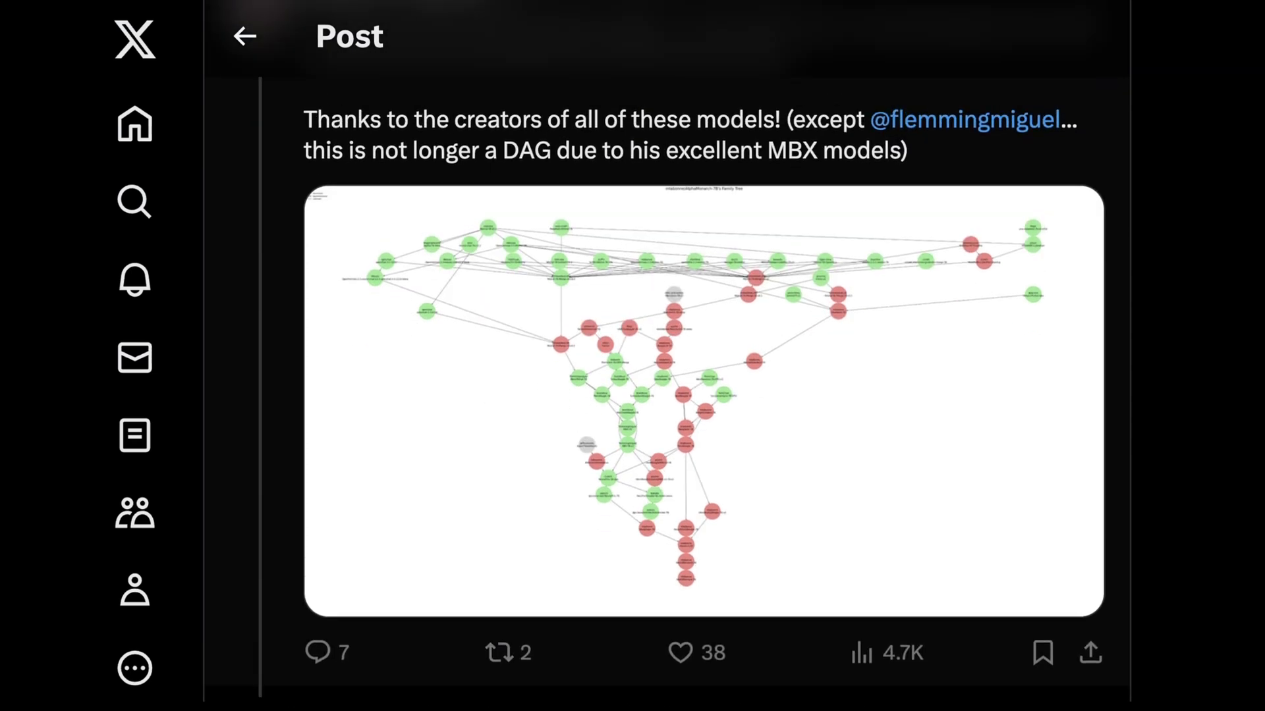
{"action": "scroll", "scroll_direction": "down", "scroll_amount": 3}
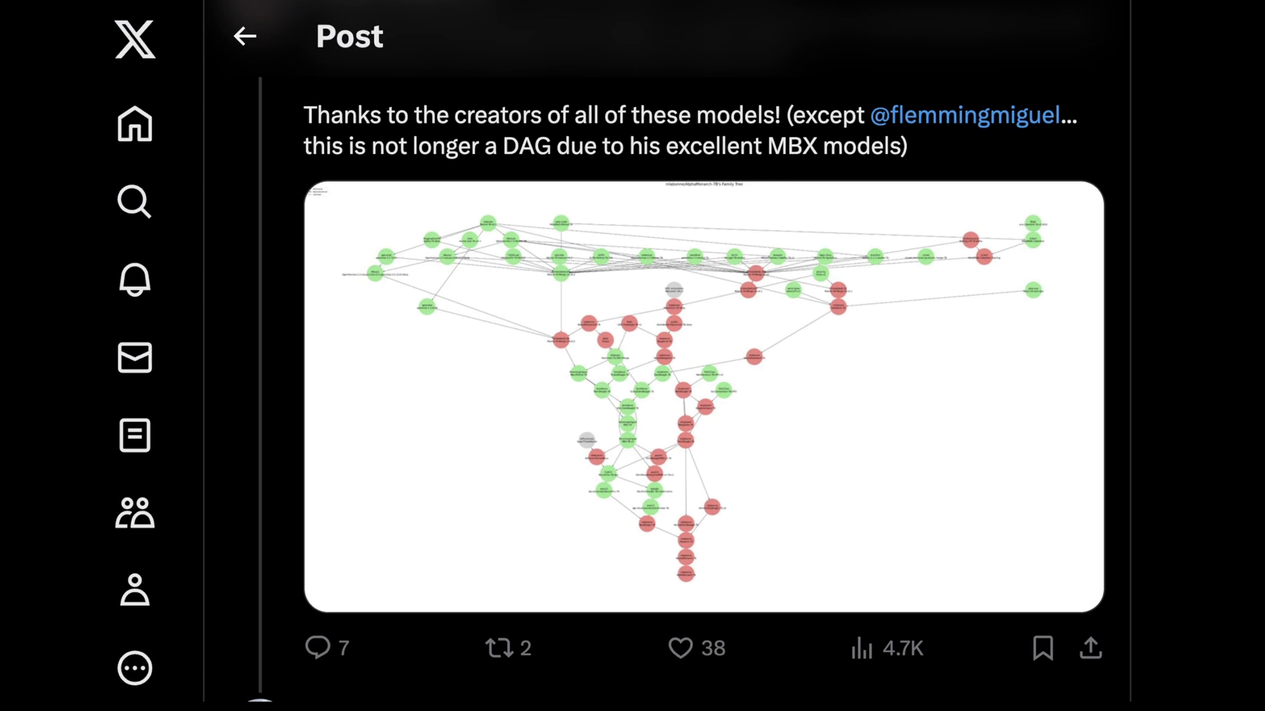
{"action": "scroll", "scroll_direction": "down", "scroll_amount": 3}
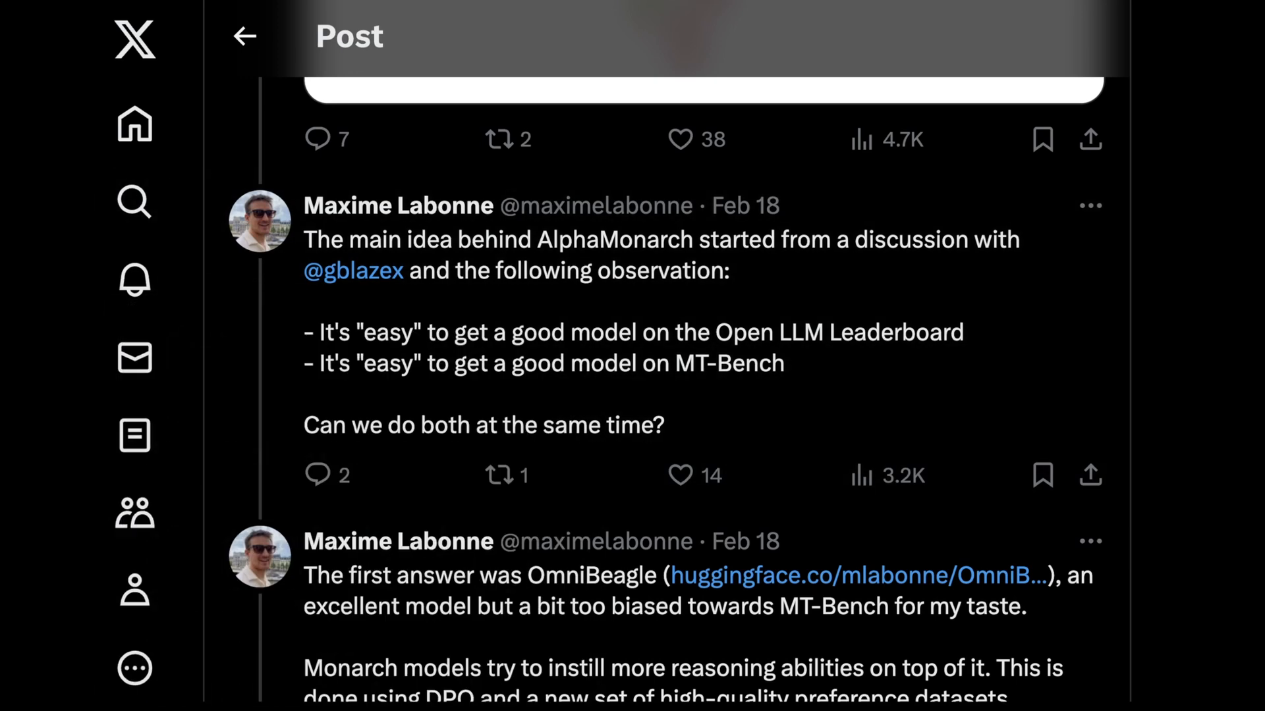
Scroll past the OmniBeagle-7B link card to the NeuralMonarch reply and its EQ-Bench table.
{"action": "scroll", "scroll_direction": "down", "scroll_amount": 3}
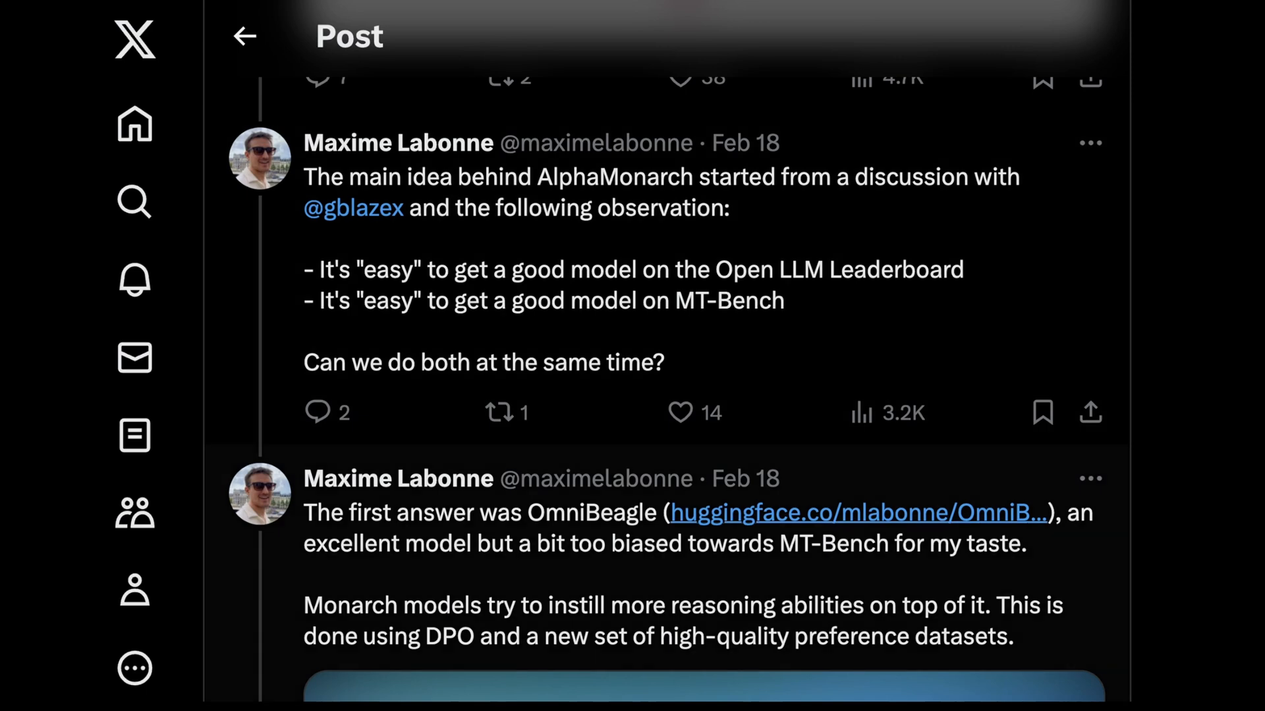
{"action": "scroll", "scroll_direction": "down", "scroll_amount": 3}
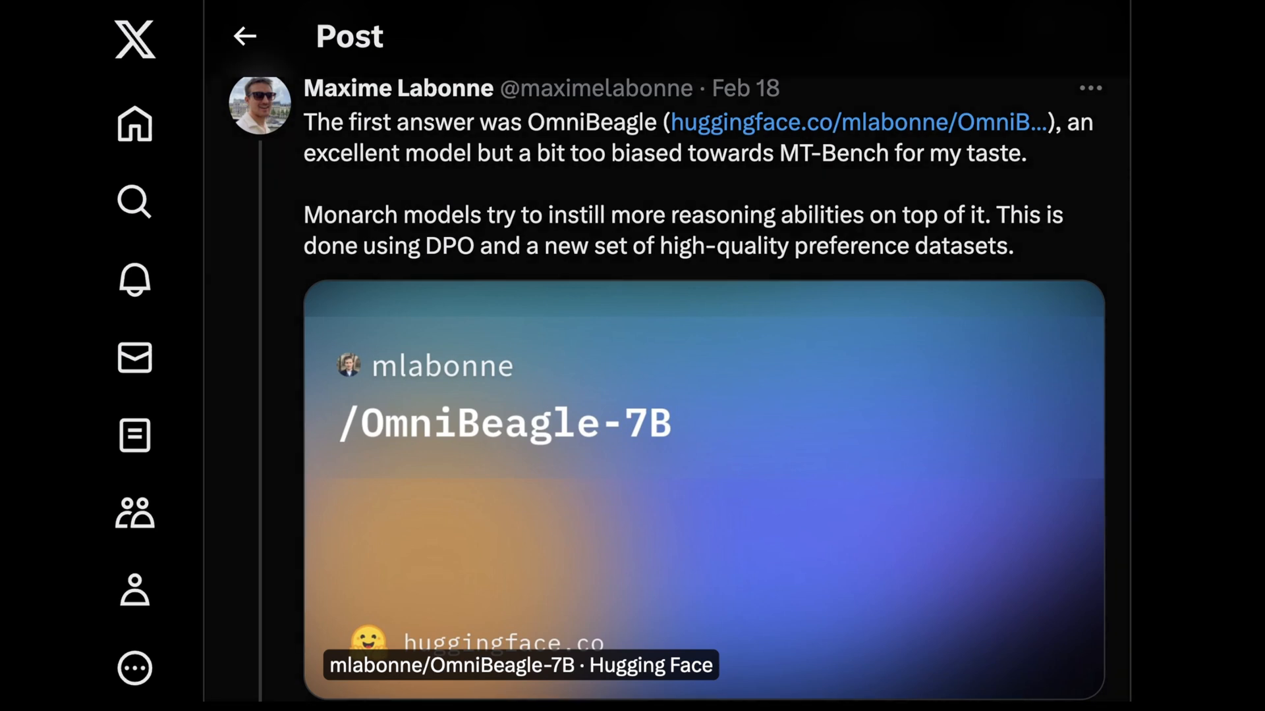
{"action": "scroll", "scroll_direction": "down", "scroll_amount": 3}
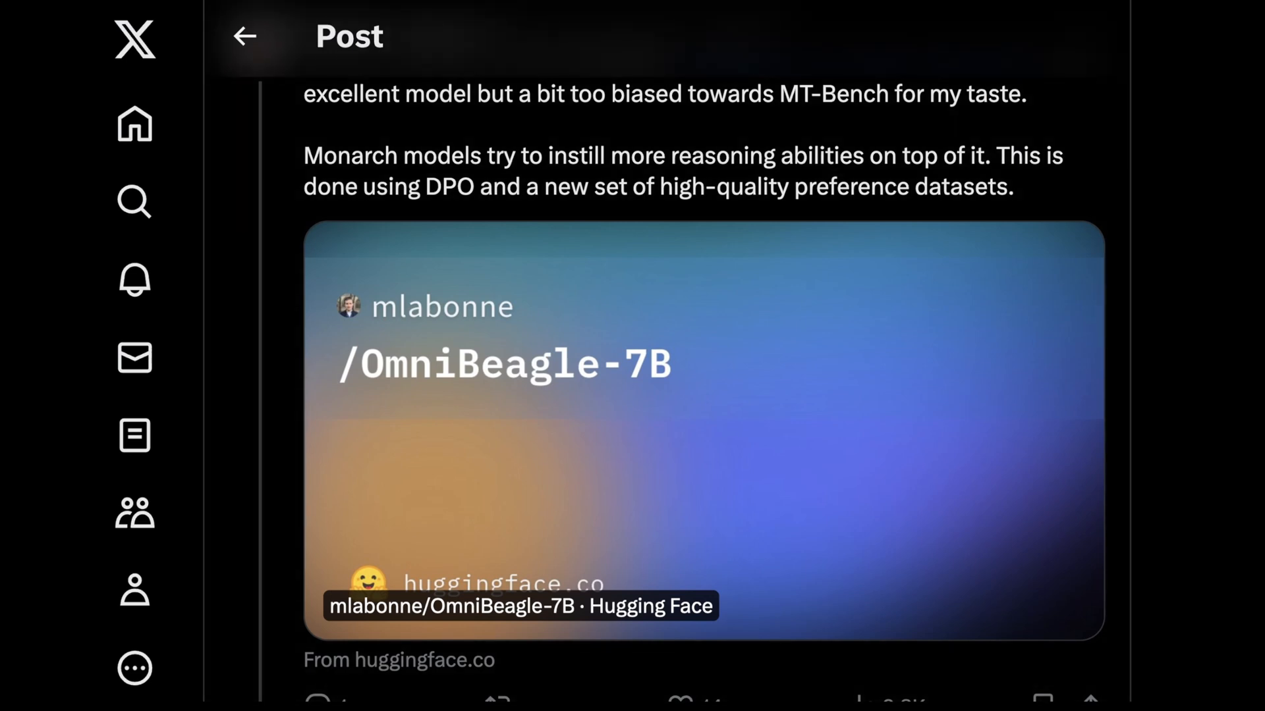
{"action": "scroll", "scroll_direction": "down", "scroll_amount": 3}
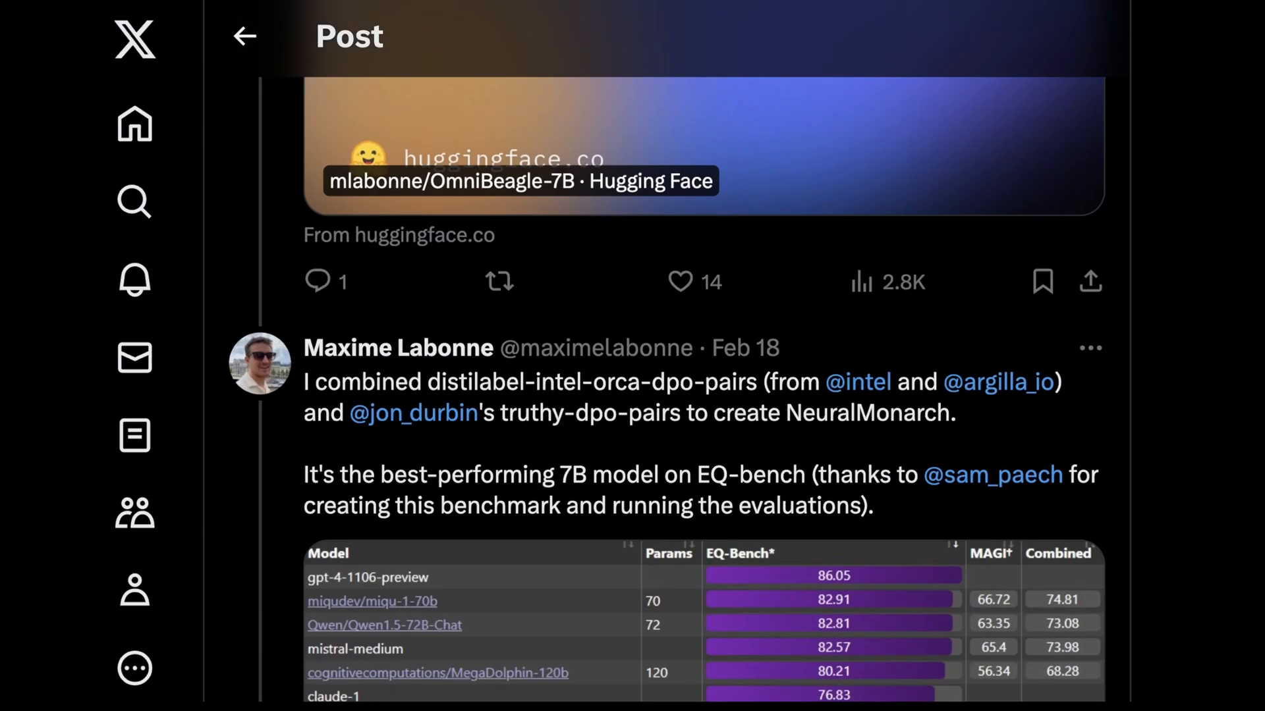
Scroll past the EQ-Bench leaderboard to the DPO fine-tuning reply with its Nous benchmark table.
{"action": "scroll", "scroll_direction": "down", "scroll_amount": 3}
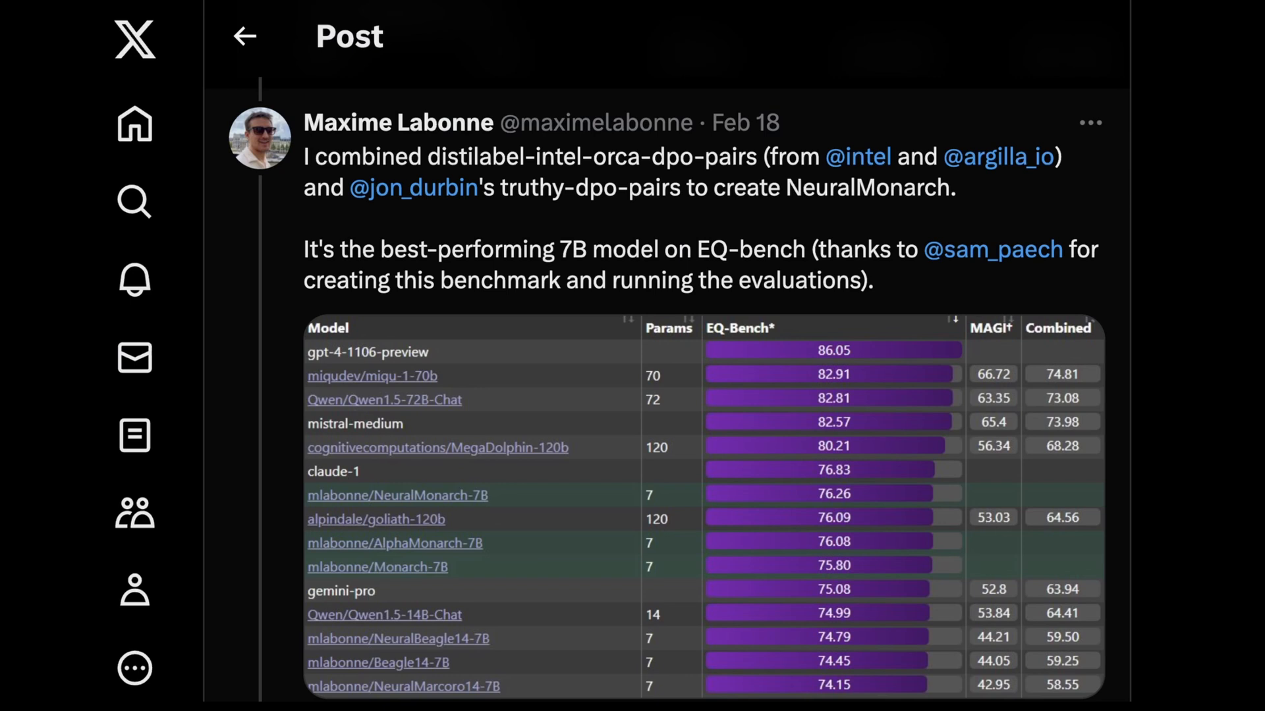
{"action": "scroll", "scroll_direction": "down", "scroll_amount": 3}
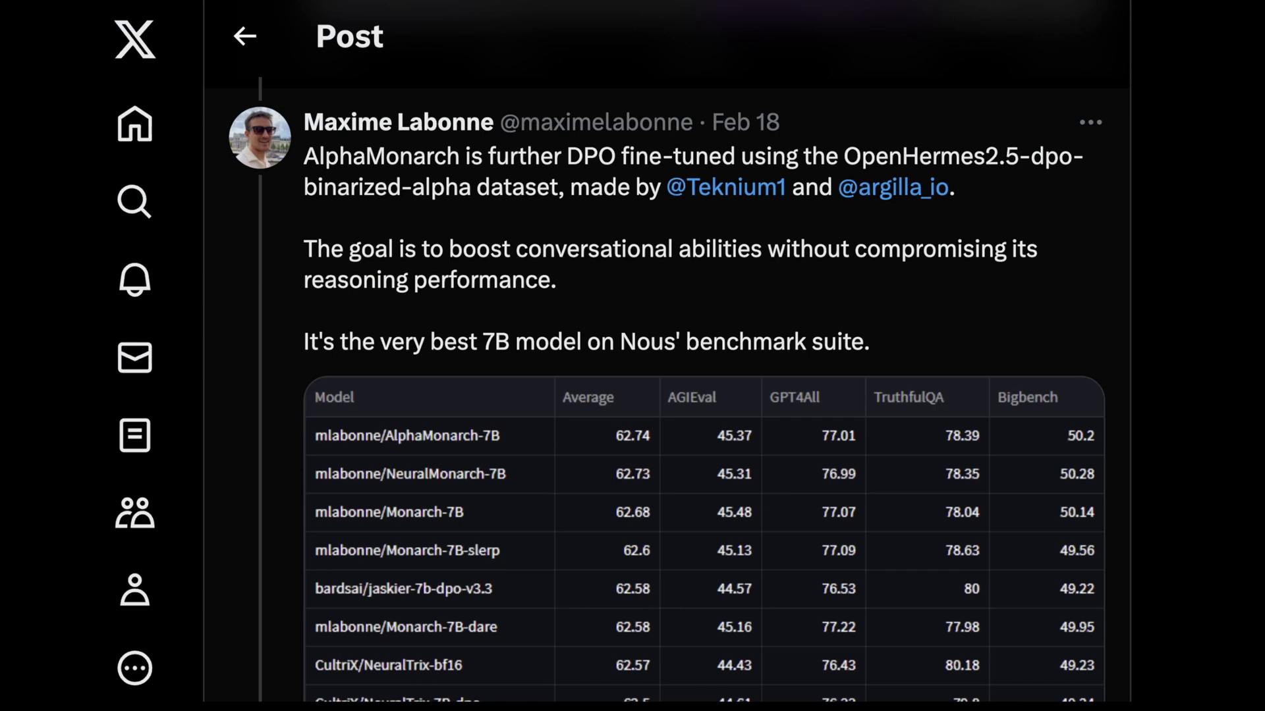
Scroll past the leaderboard table to the AlphaMonarch vs NeuralMonarch MT-Bench reply and its score tables.
{"action": "scroll", "scroll_direction": "down", "scroll_amount": 3}
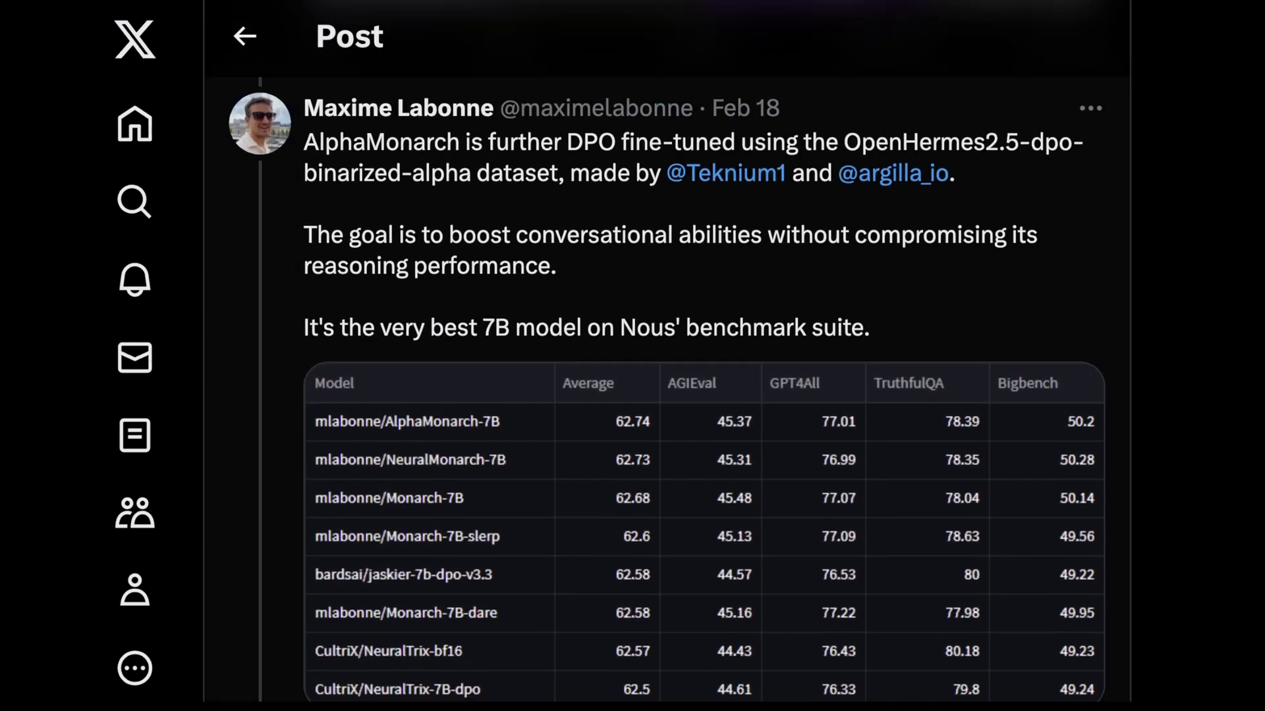
{"action": "scroll", "scroll_direction": "down", "scroll_amount": 3}
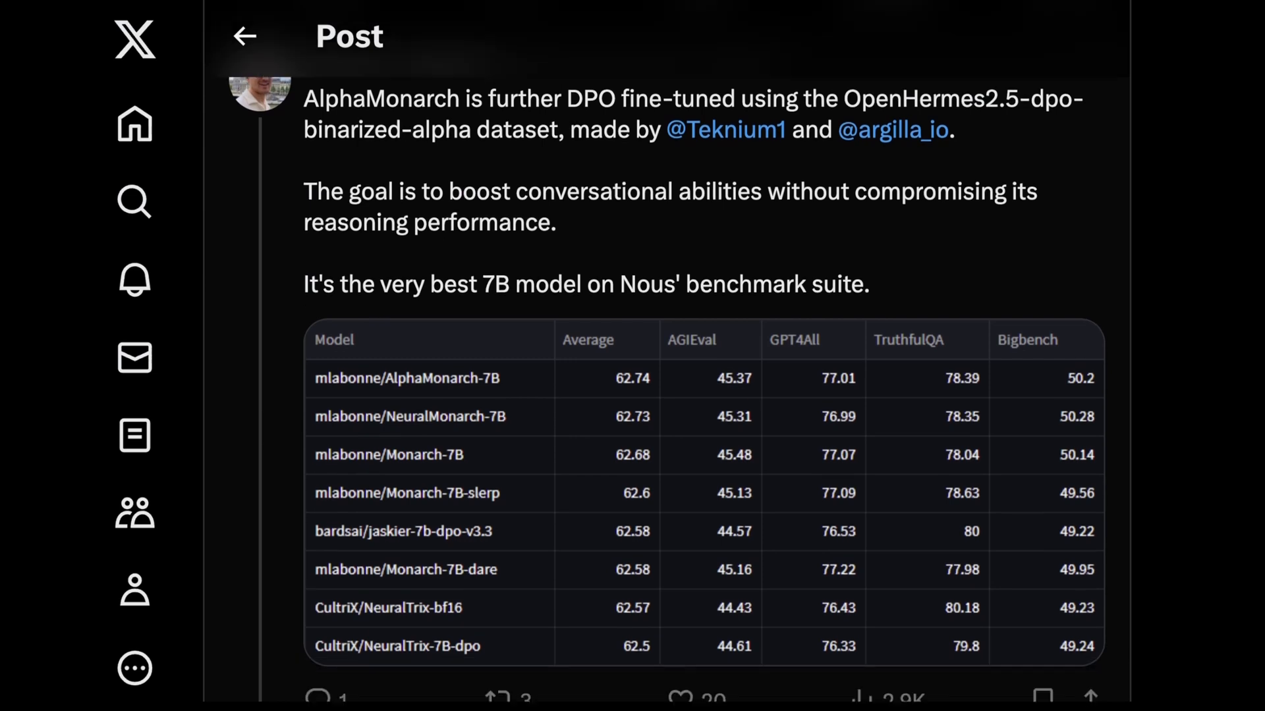
{"action": "scroll", "scroll_direction": "down", "scroll_amount": 3}
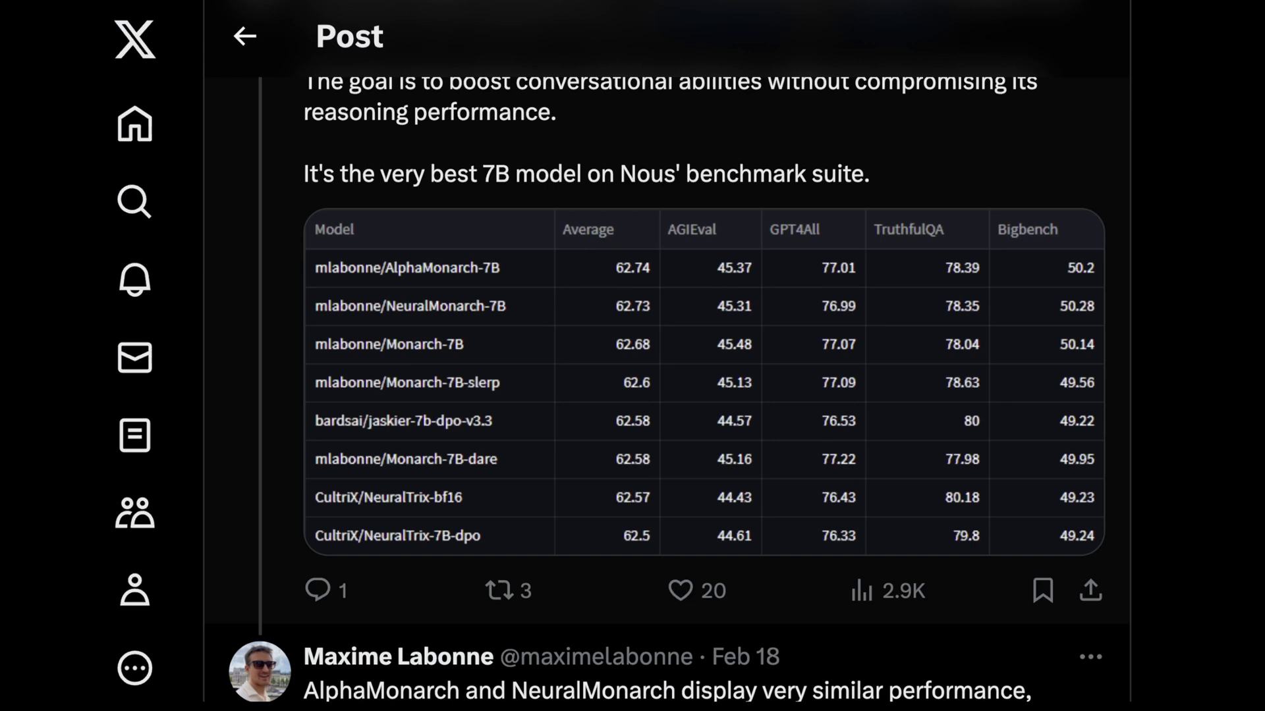
{"action": "scroll", "scroll_direction": "down", "scroll_amount": 3}
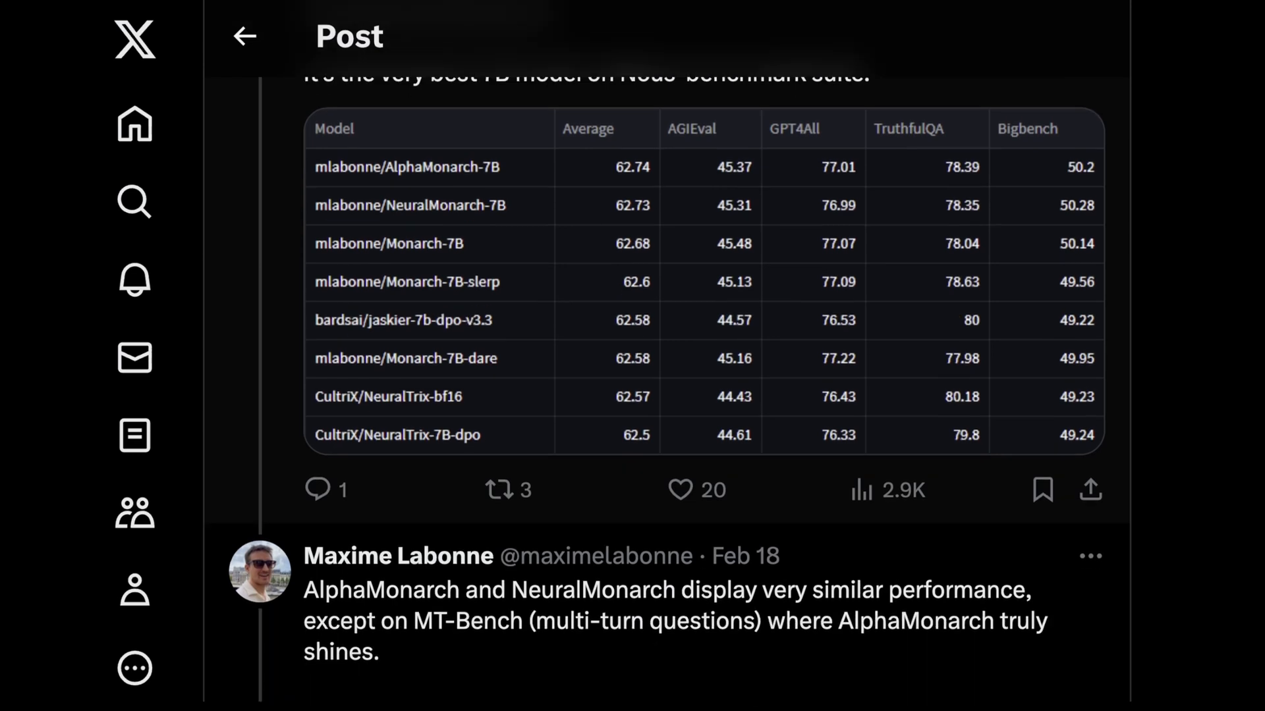
{"action": "scroll", "scroll_direction": "down", "scroll_amount": 3}
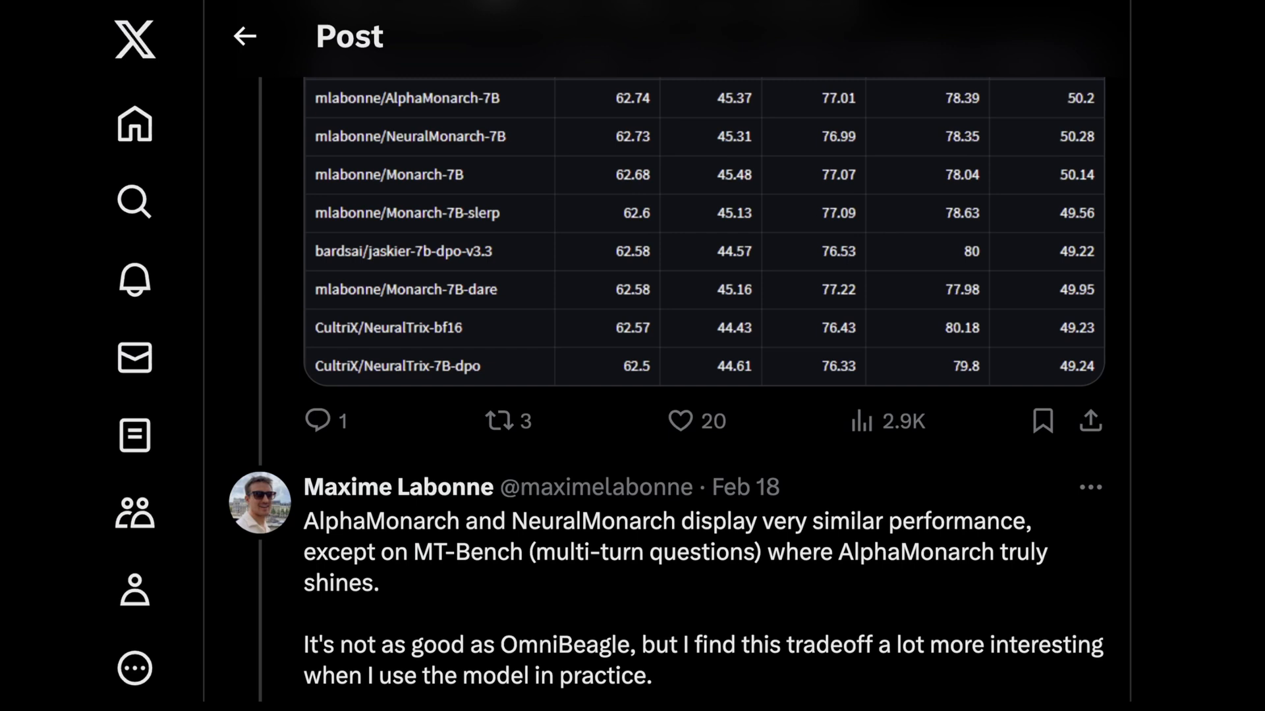
{"action": "scroll", "scroll_direction": "down", "scroll_amount": 3}
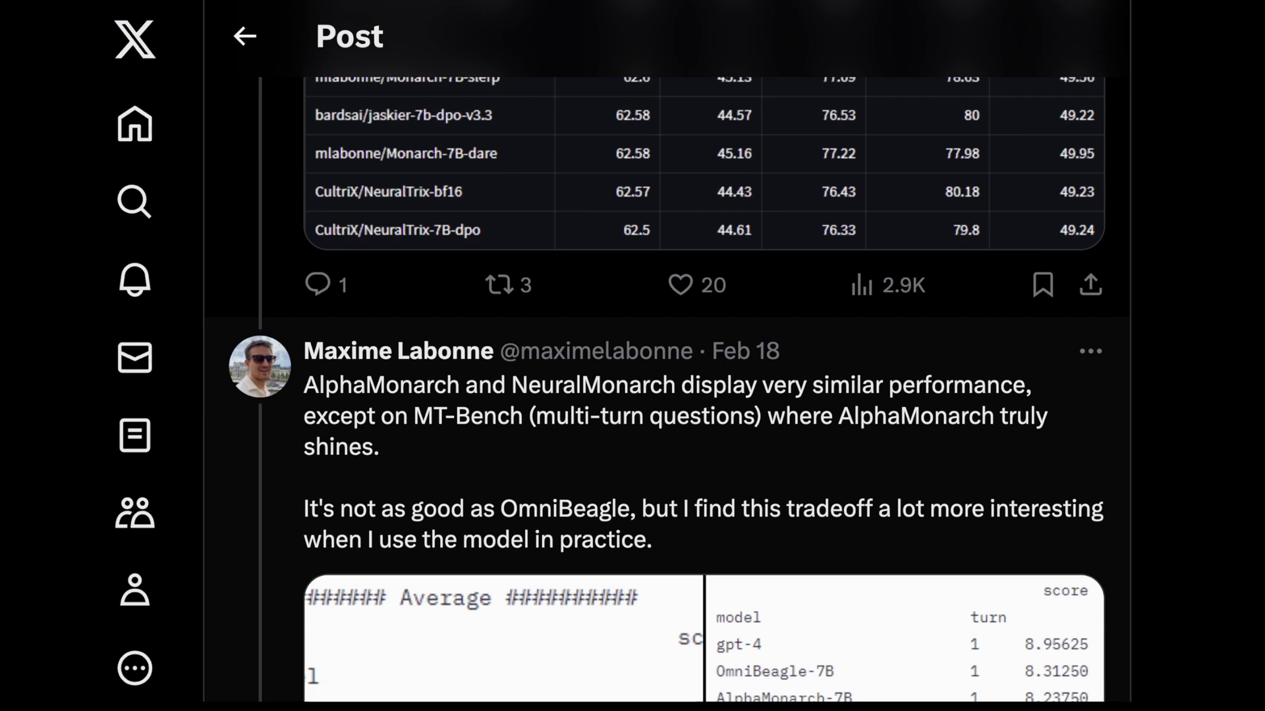
{"action": "scroll", "scroll_direction": "down", "scroll_amount": 3}
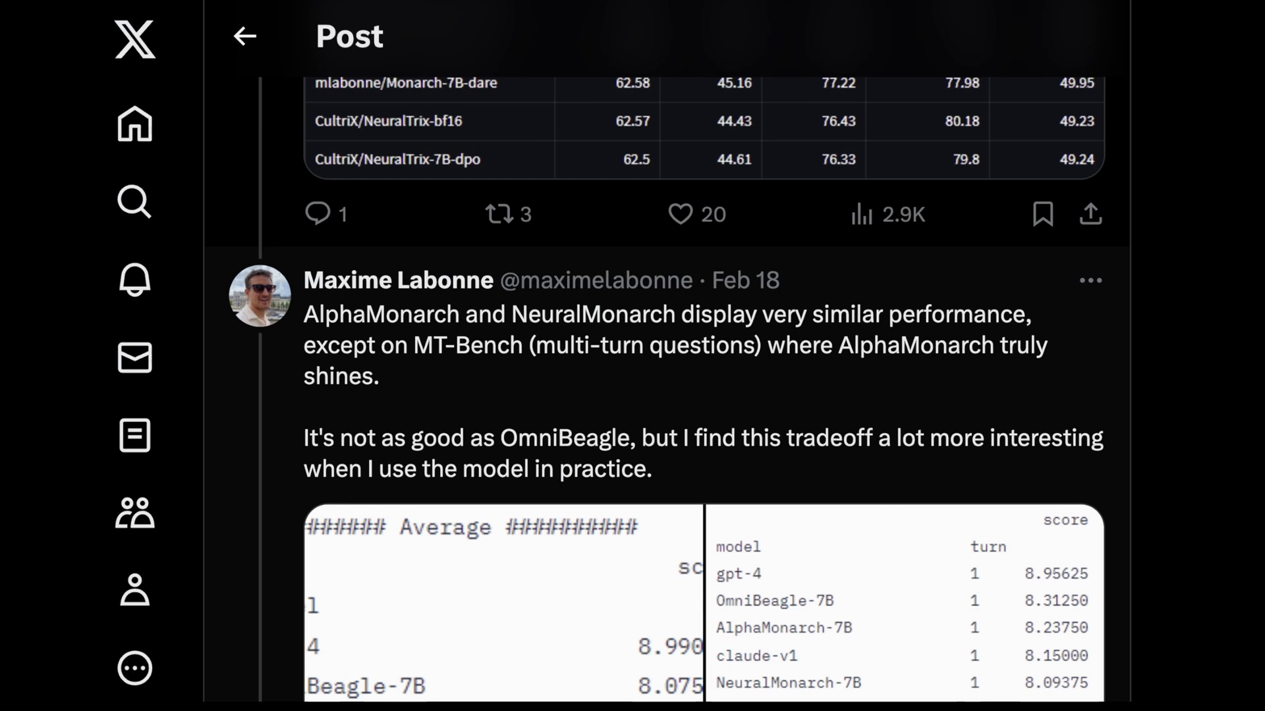
{"action": "scroll", "scroll_direction": "down", "scroll_amount": 3}
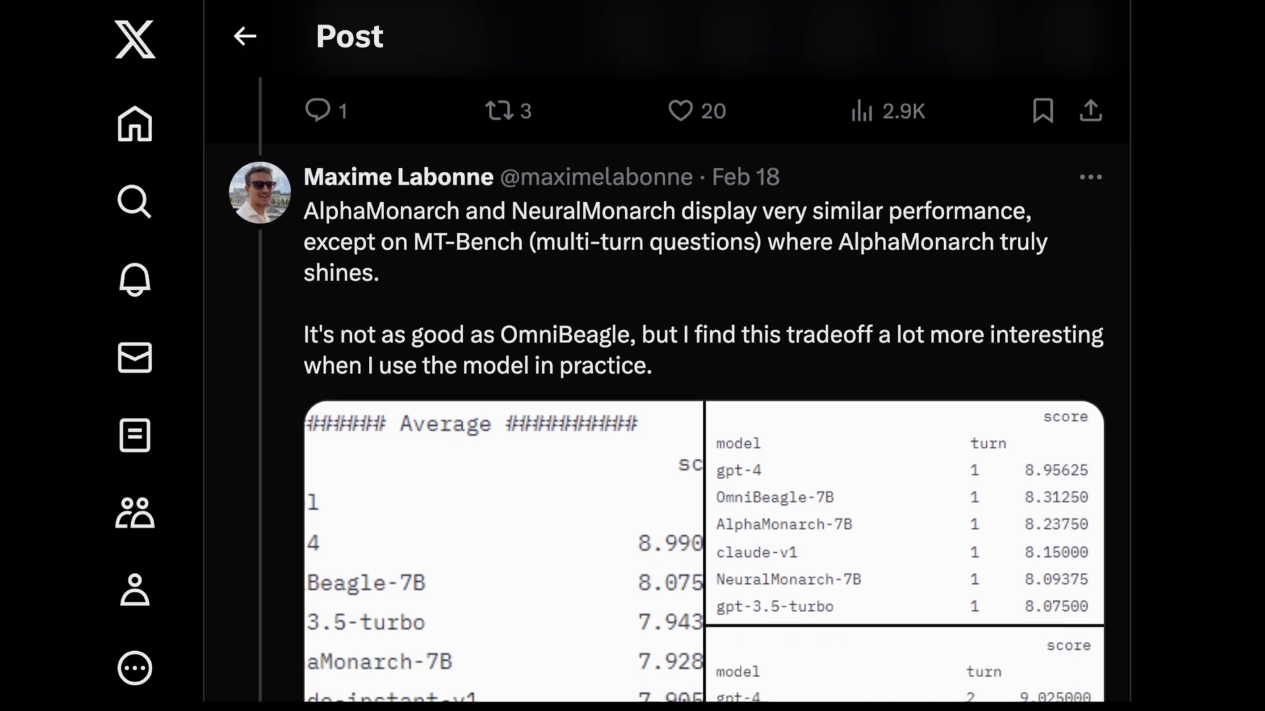
{"action": "scroll", "scroll_direction": "down", "scroll_amount": 3}
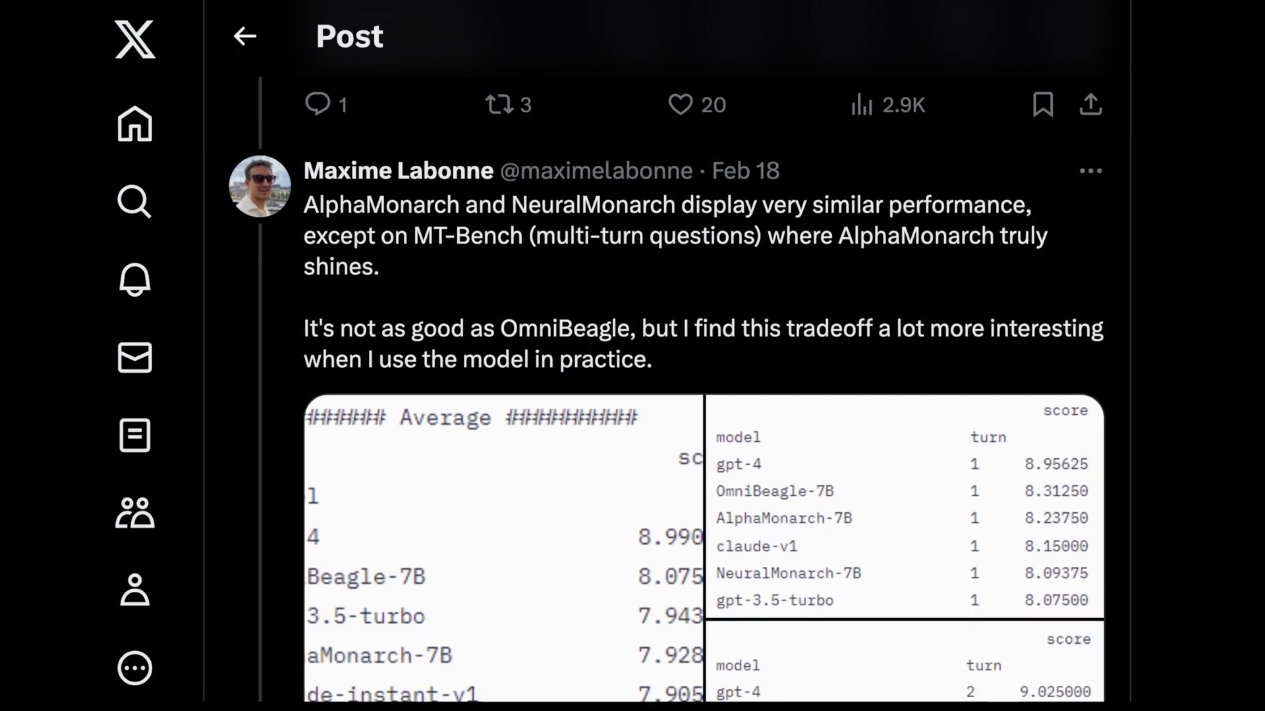
{"action": "scroll", "scroll_direction": "down", "scroll_amount": 3}
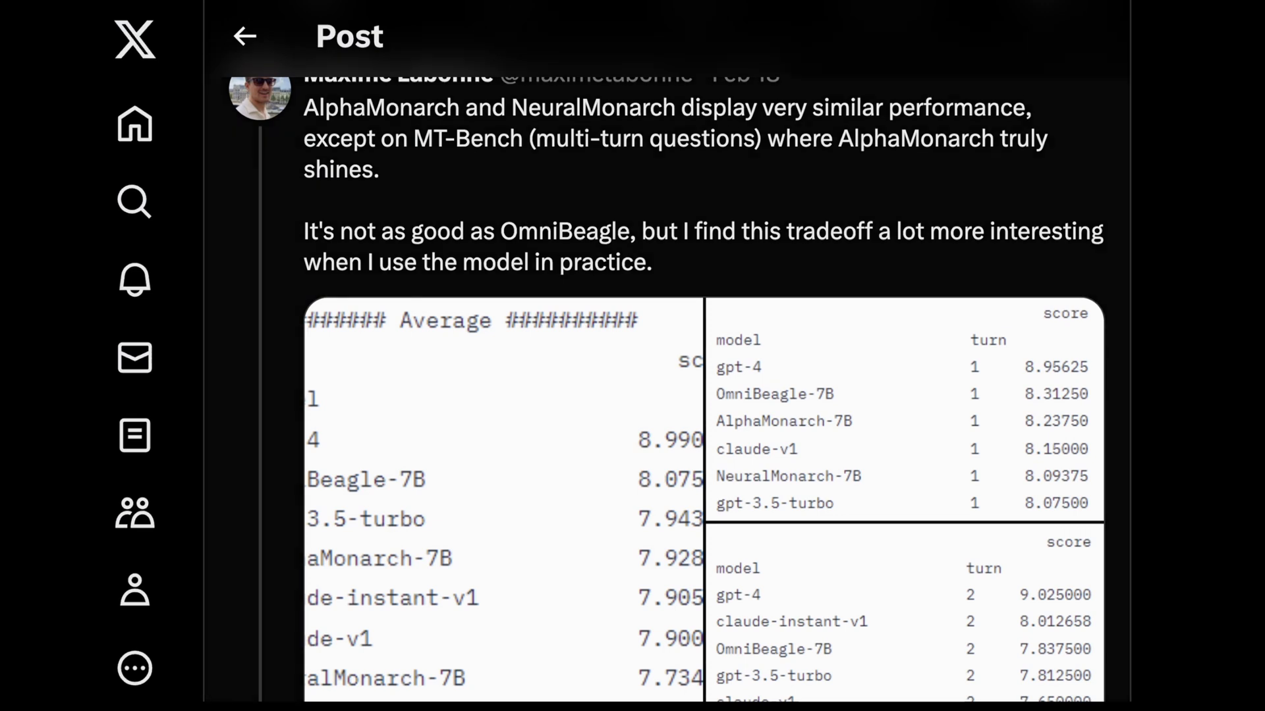
{"action": "scroll", "scroll_direction": "down", "scroll_amount": 3}
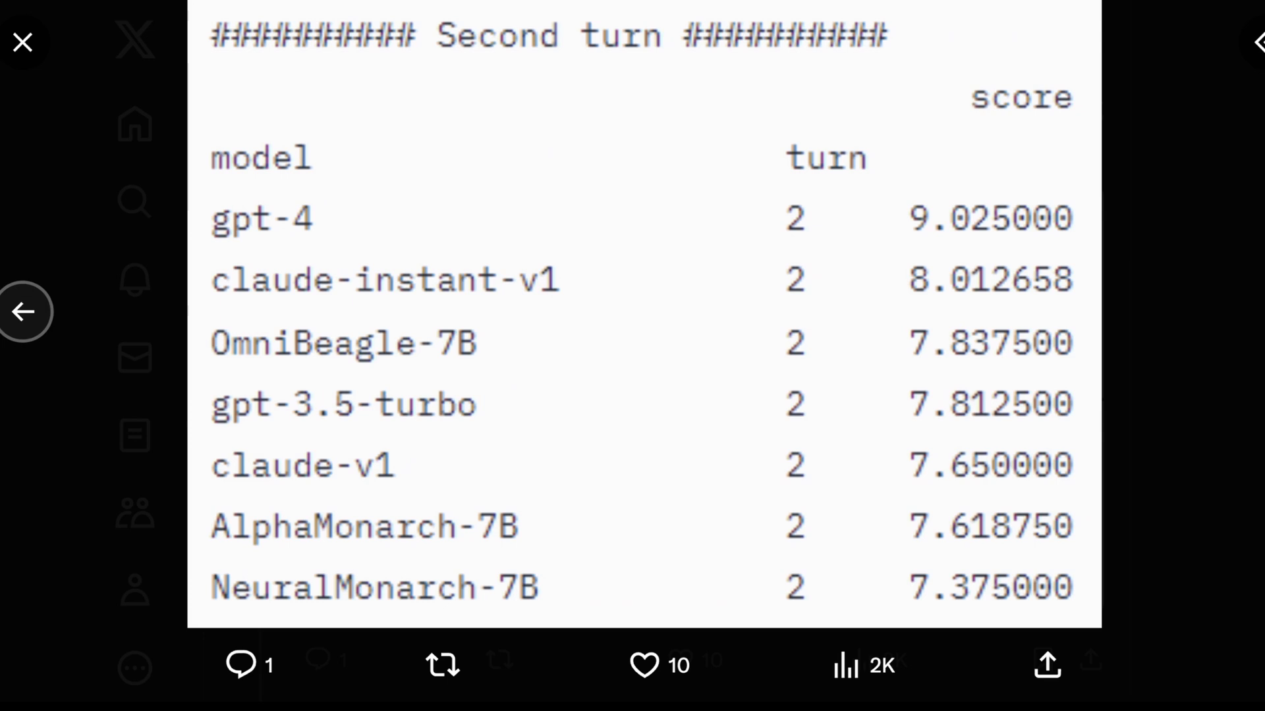
{"action": "left_click", "coordinate": [22, 41]}
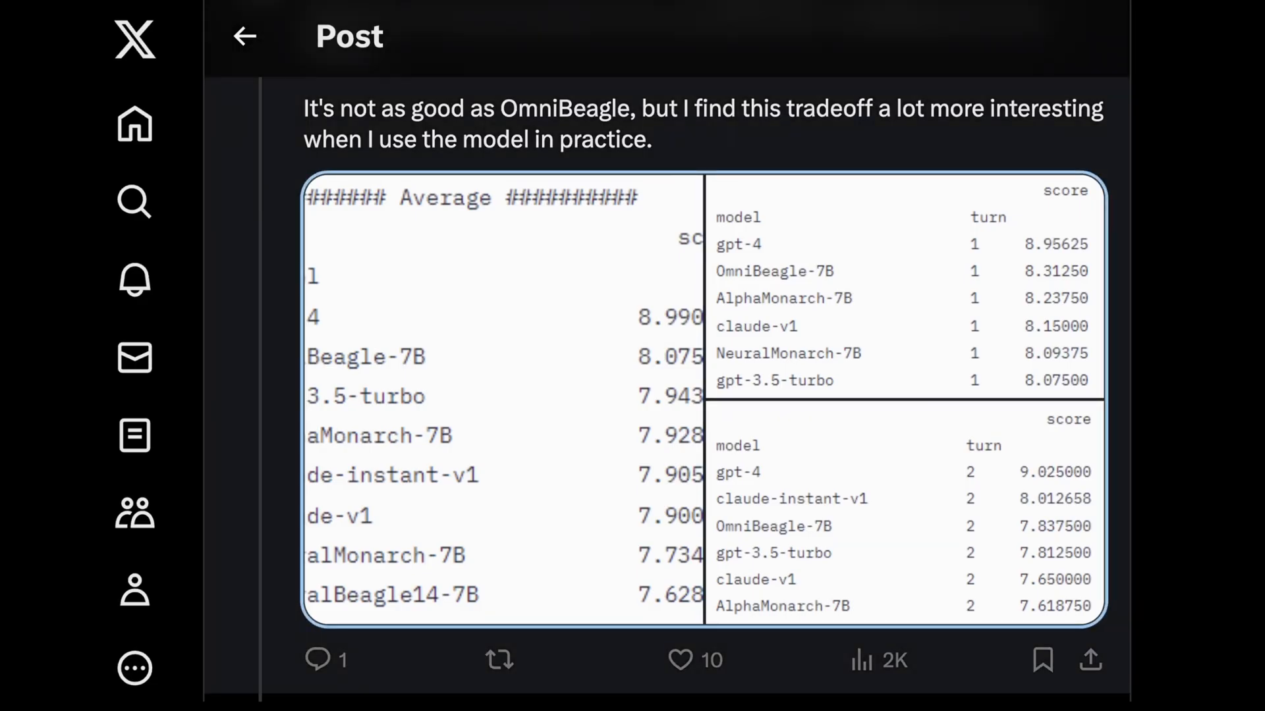
Scroll past the Open LLM Leaderboard reply to the tweet with GGUF and Space links.
{"action": "scroll", "scroll_direction": "down", "scroll_amount": 3}
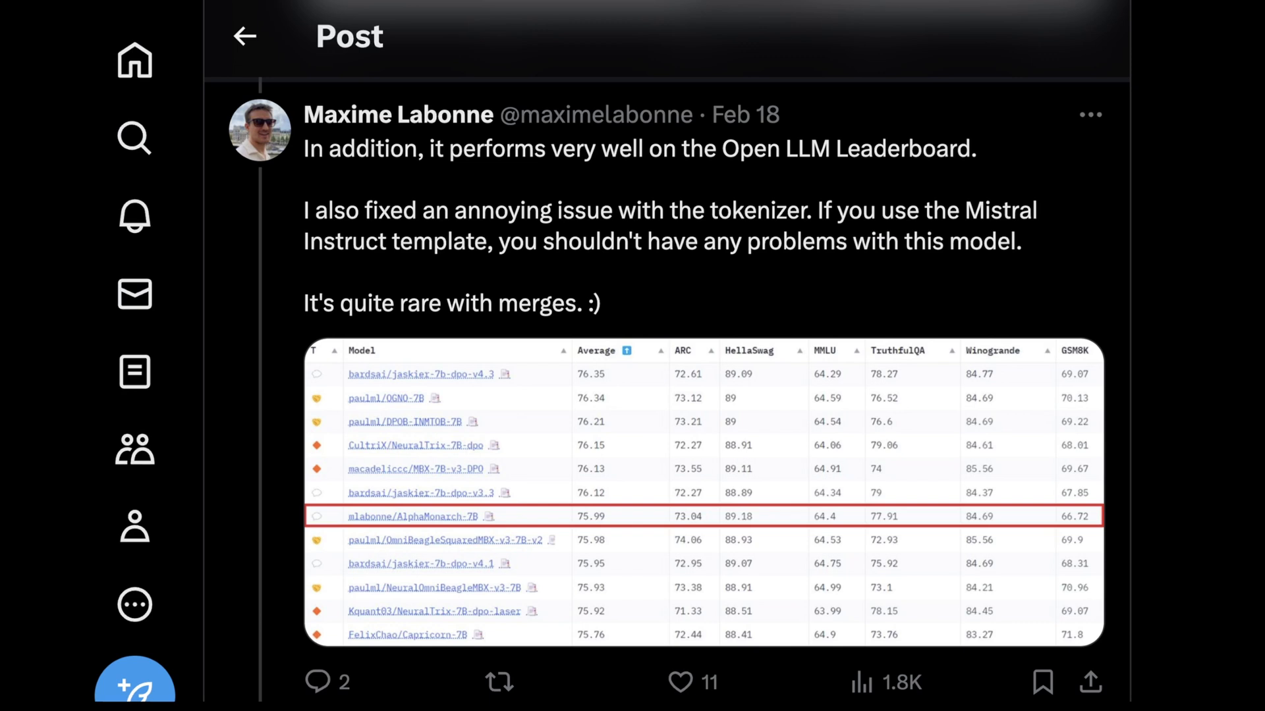
{"action": "scroll", "scroll_direction": "down", "scroll_amount": 3}
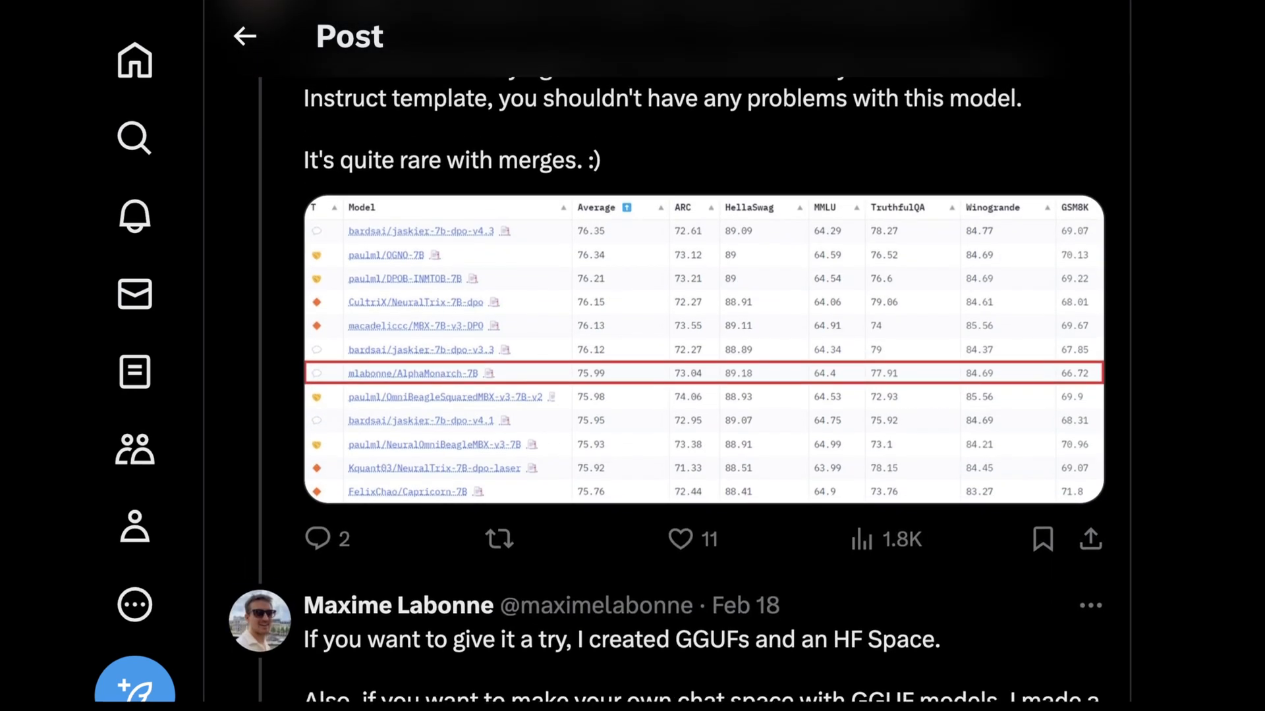
{"action": "scroll", "scroll_direction": "down", "scroll_amount": 3}
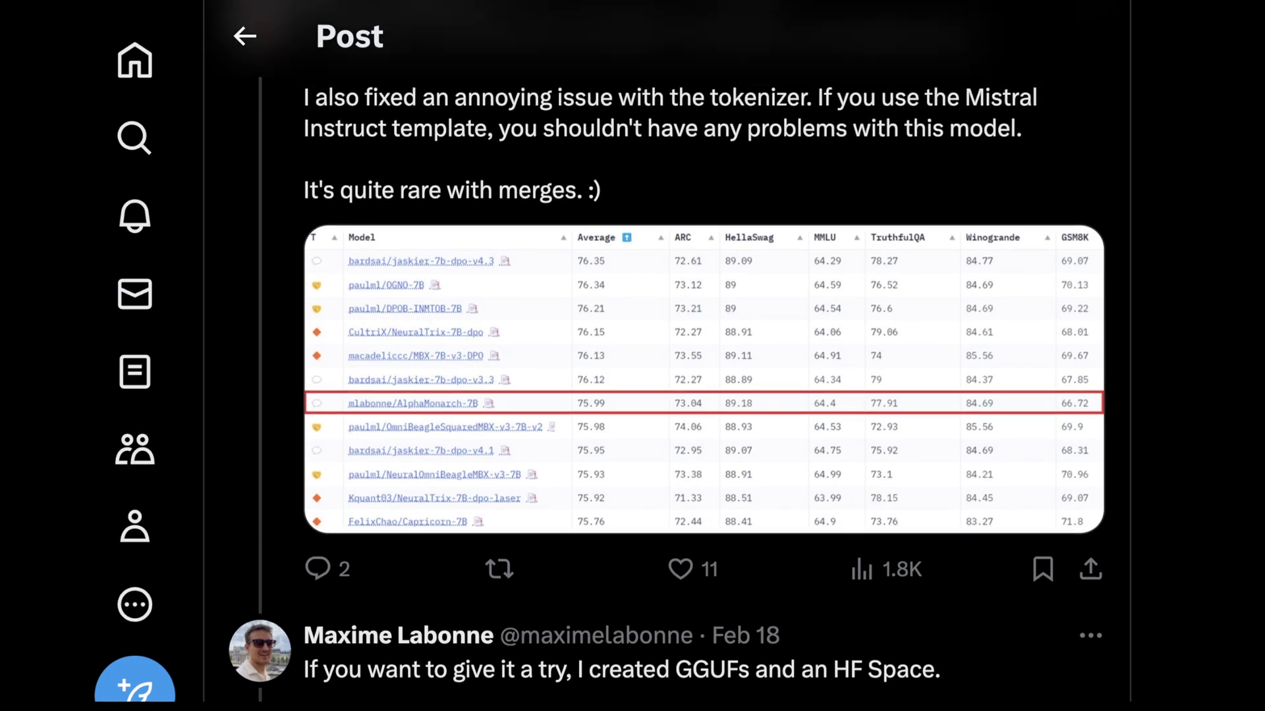
{"action": "scroll", "scroll_direction": "down", "scroll_amount": 3}
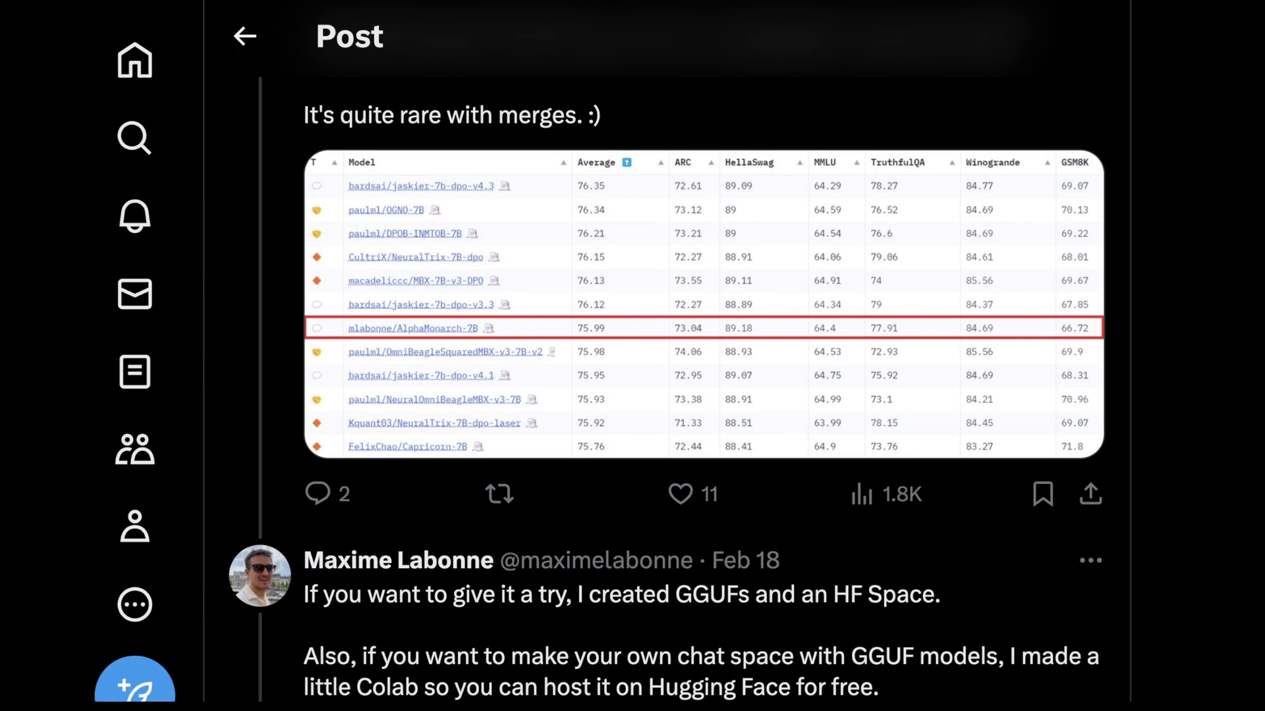
{"action": "scroll", "scroll_direction": "down", "scroll_amount": 3}
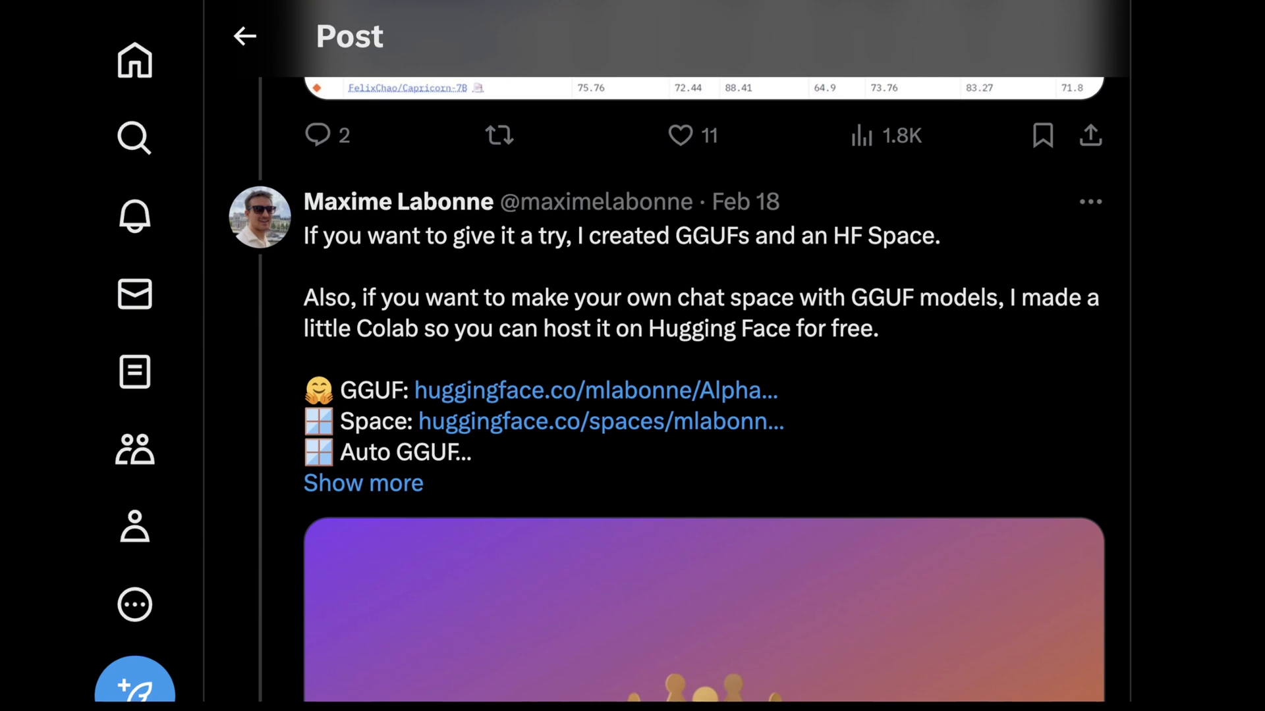
Open the AlphaMonarch-7B model page from the tweet's huggingface.co link and scroll down it.
{"action": "left_click", "coordinate": [594, 391]}
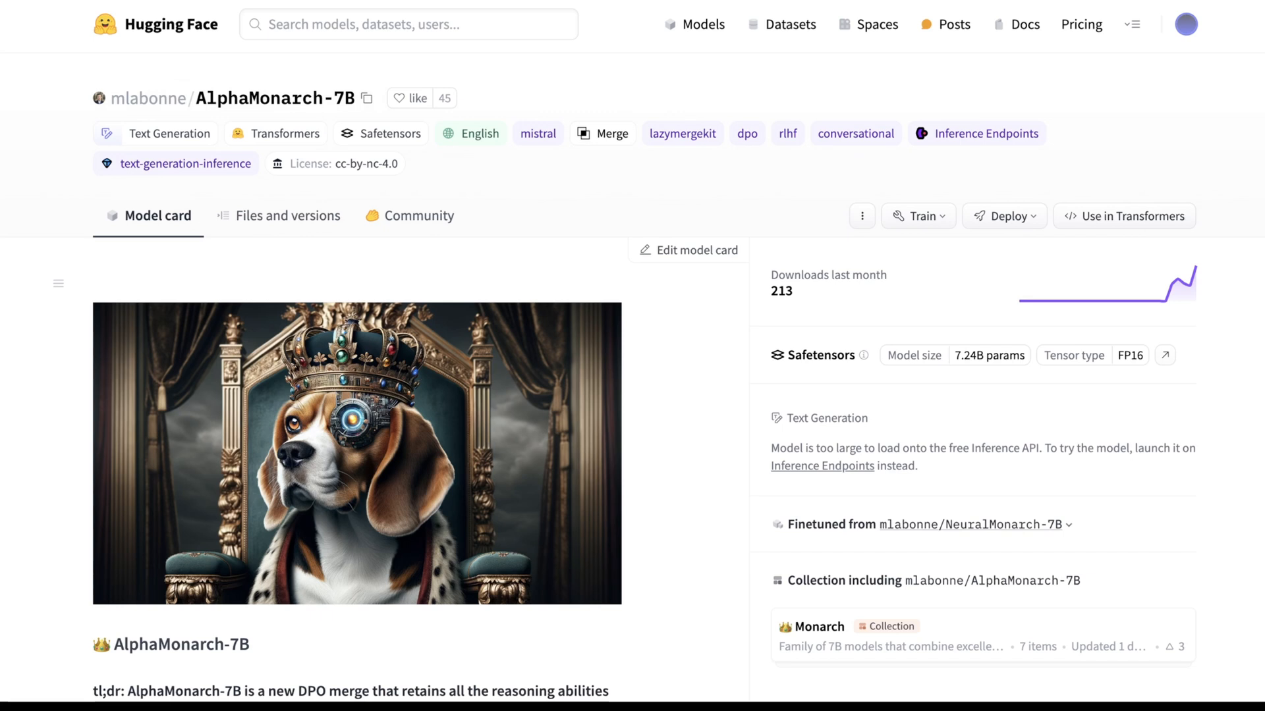
{"action": "scroll", "scroll_direction": "down", "scroll_amount": 3}
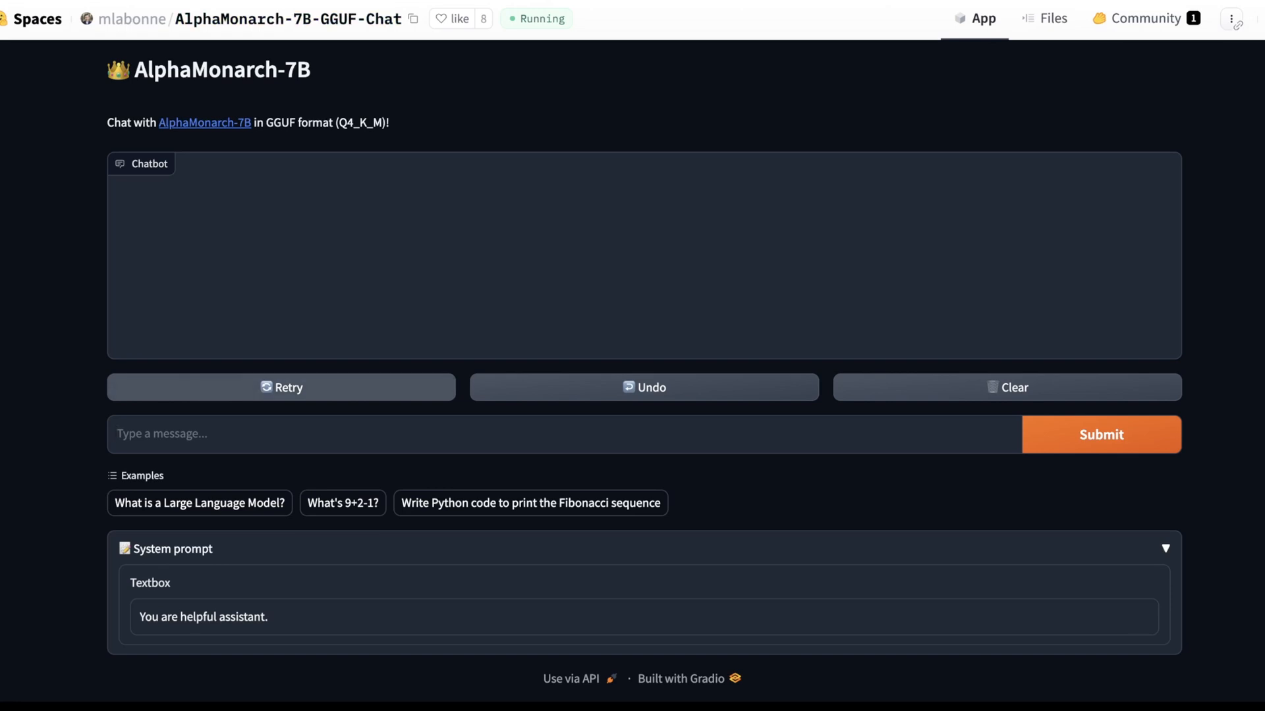
Send a bakery-planning prompt, then ask about customers wanting sourdough or seed-oil-free breads.
{"action": "triple_click", "coordinate": [202, 617]}
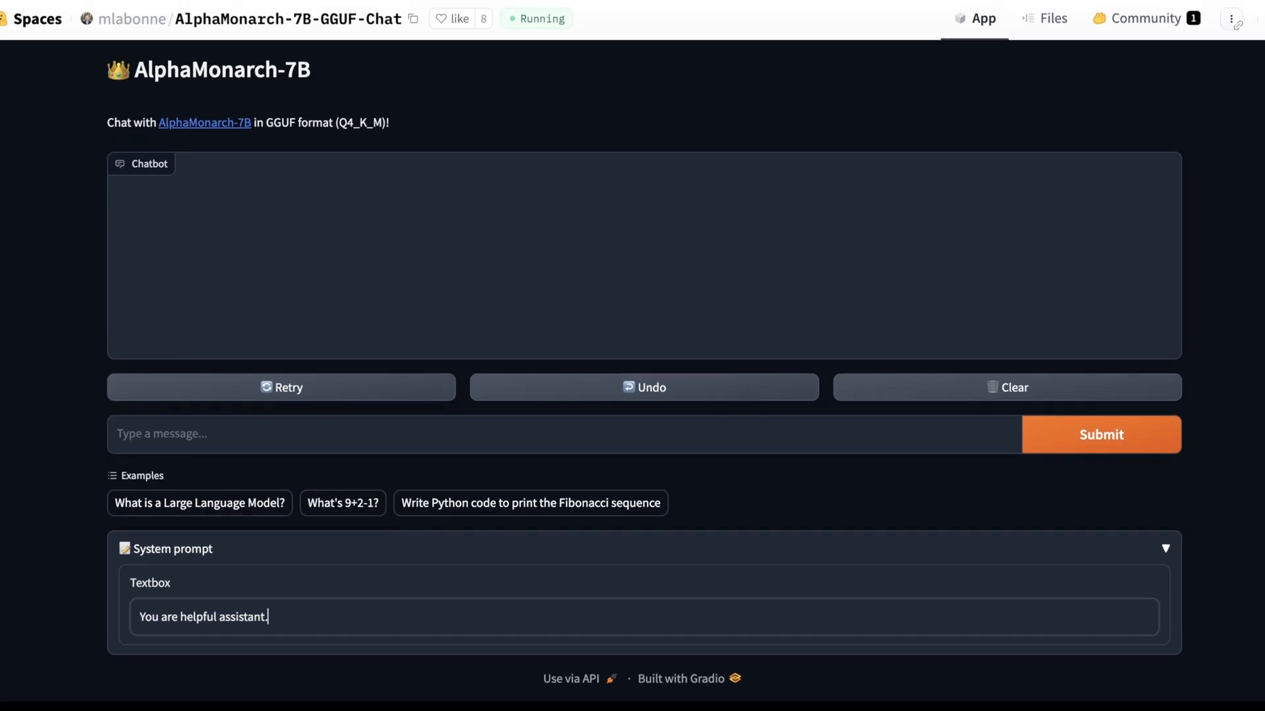
{"action": "left_click", "coordinate": [1101, 435]}
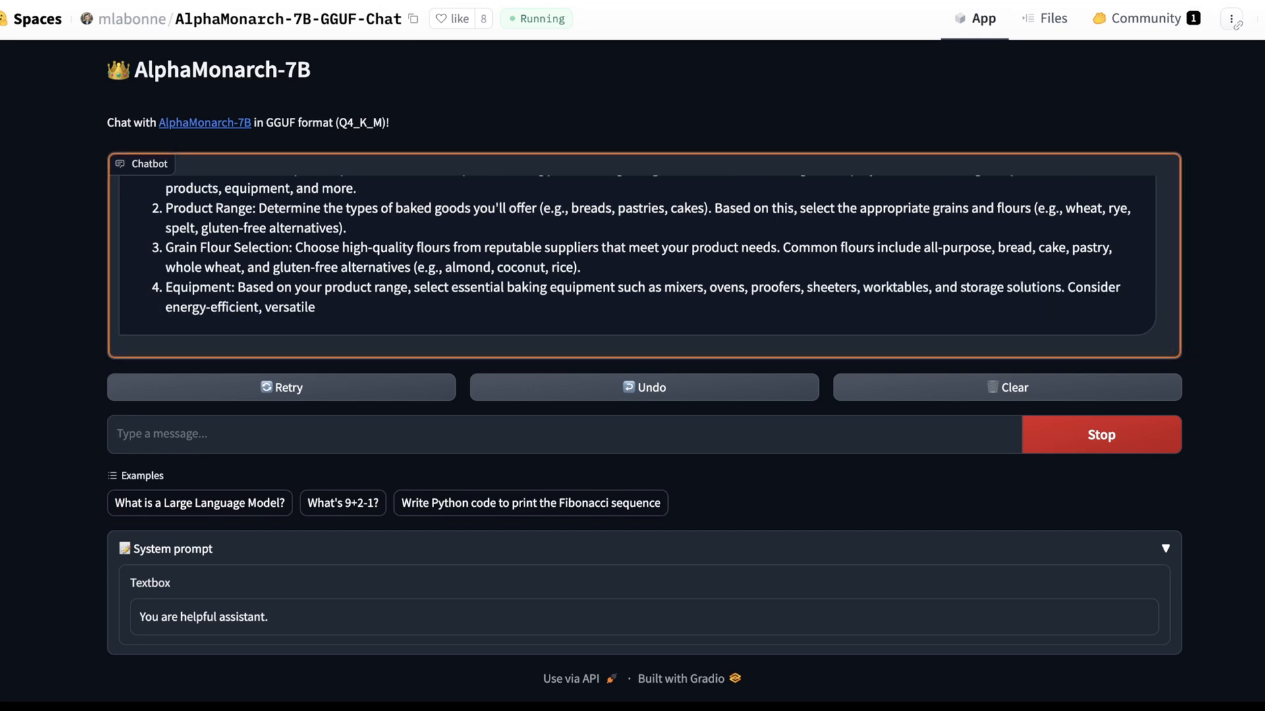
{"action": "type", "text": "What if I want to target customers that want sourdough or breads that don't include seed oils?"}
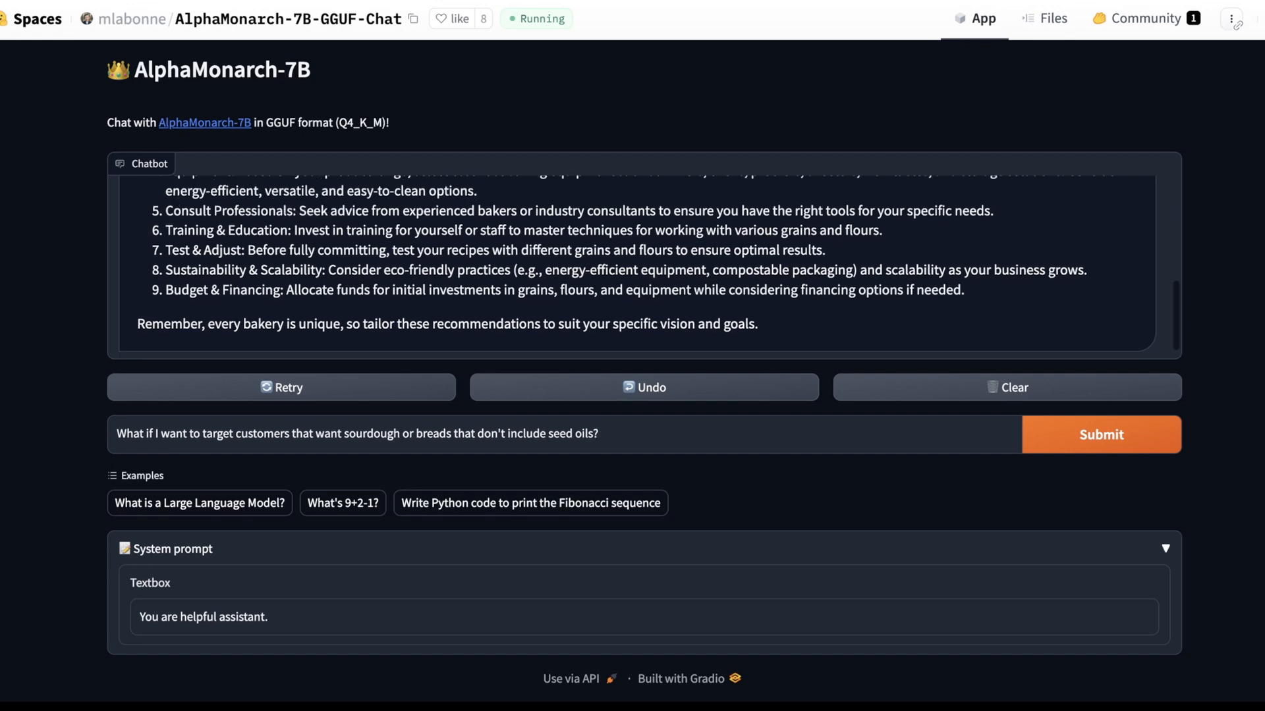
{"action": "left_click", "coordinate": [1101, 435]}
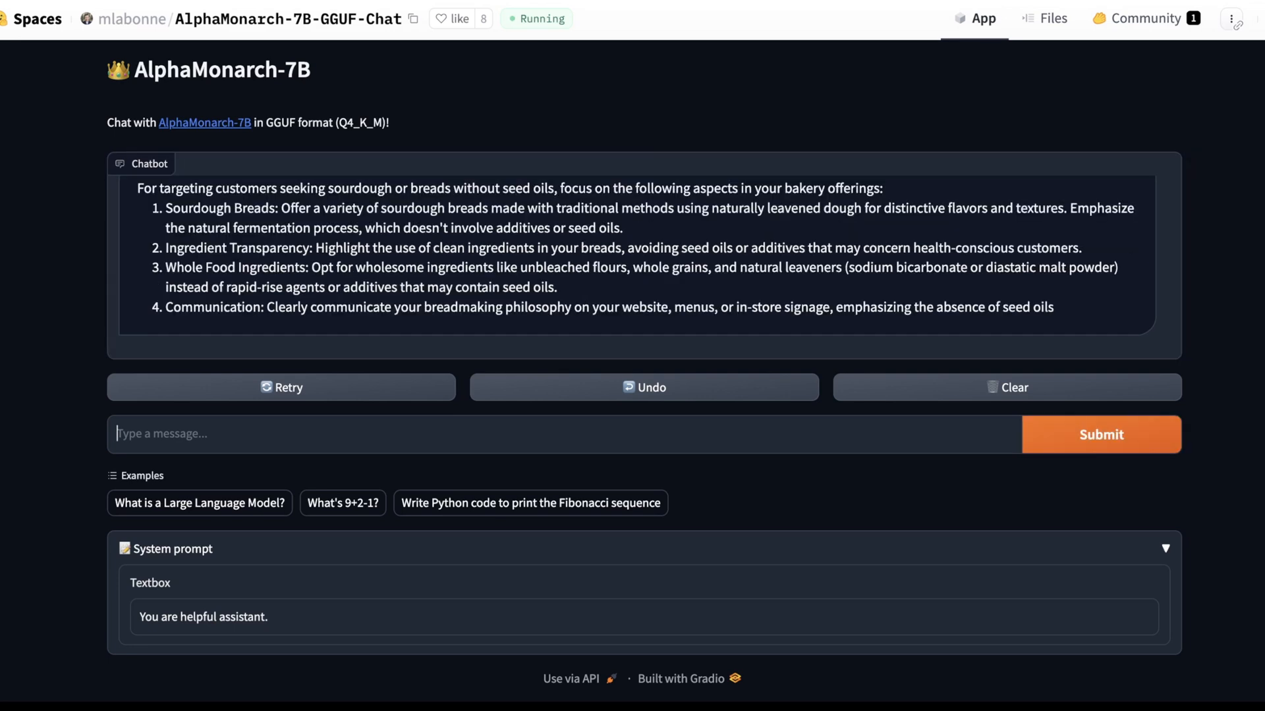
Clear the bakery chat and ask the two-cow buy-and-sell profit question.
{"action": "left_click", "coordinate": [1007, 387]}
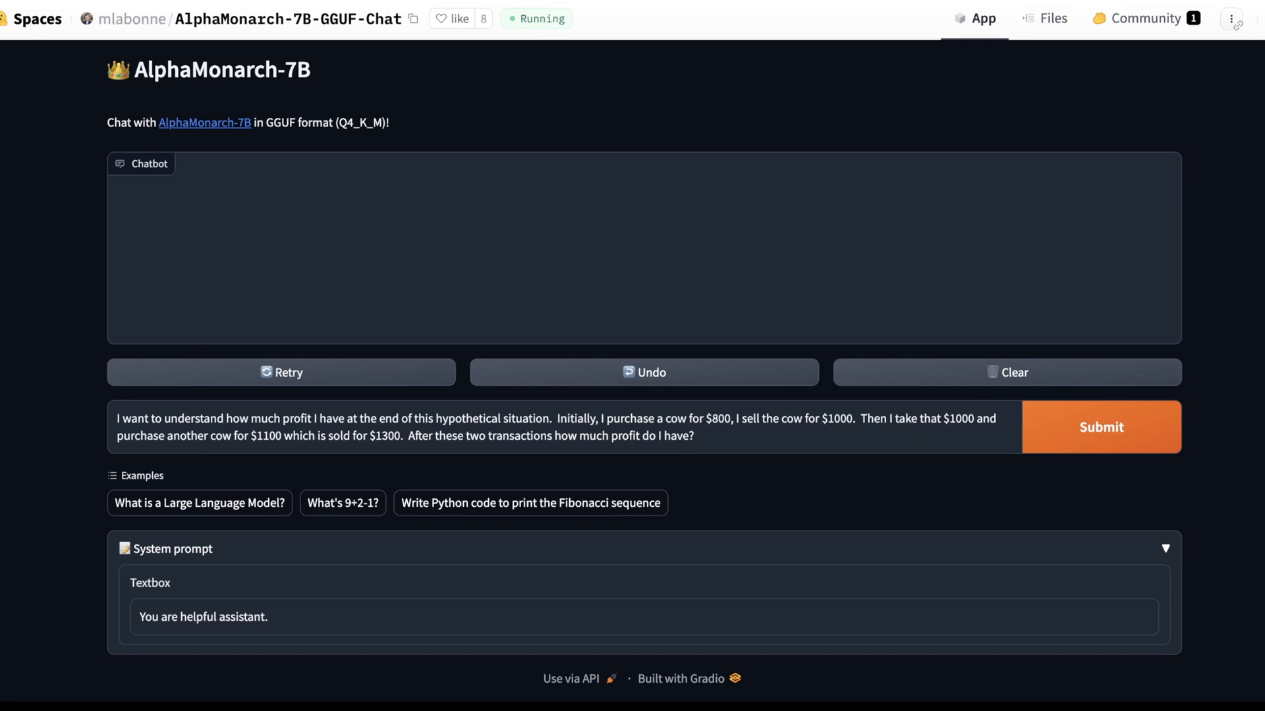
{"action": "left_click", "coordinate": [1101, 428]}
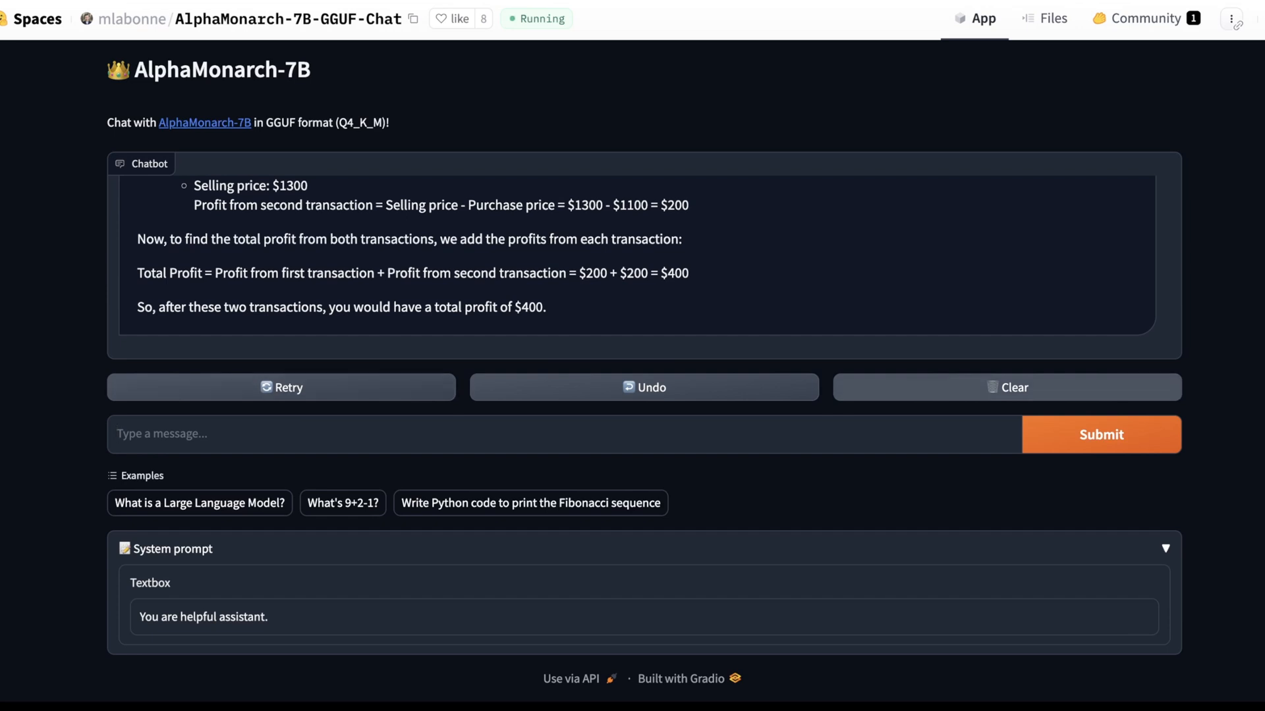
Clear the chat, request a memoized Mandelbrot Python function, and scroll through the generated code.
{"action": "left_click", "coordinate": [1007, 388]}
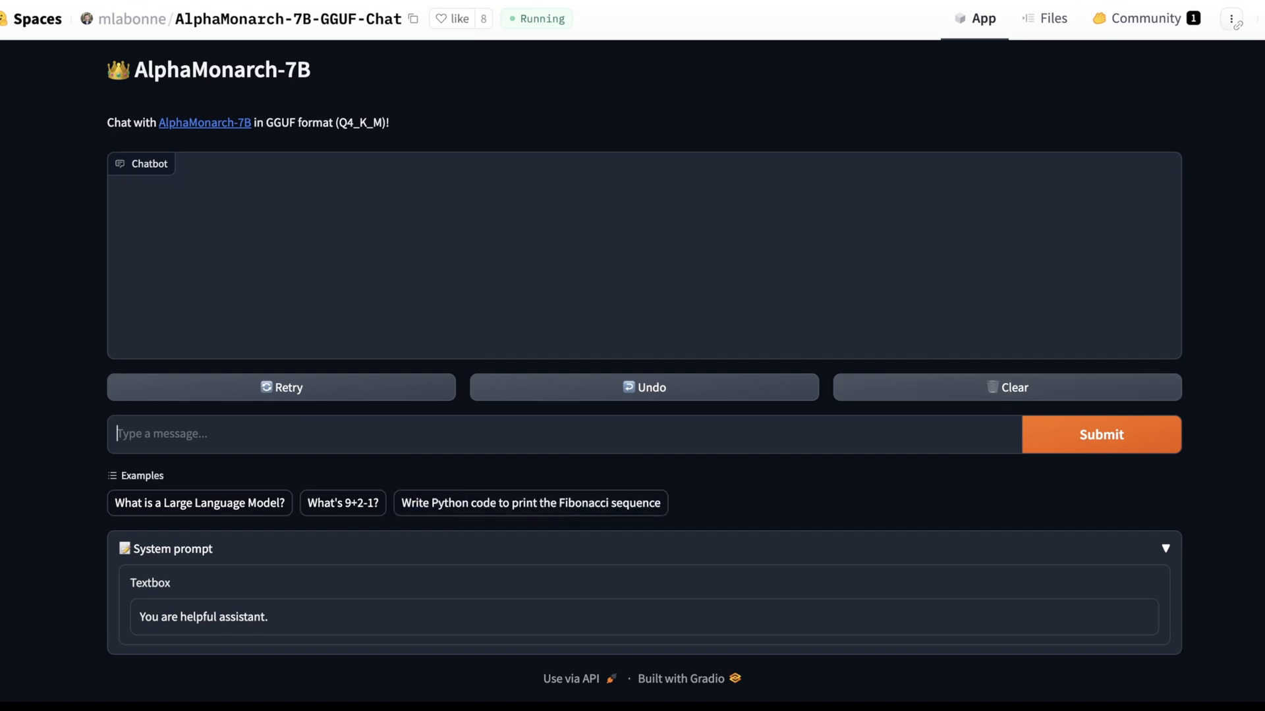
{"action": "left_click", "coordinate": [1101, 435]}
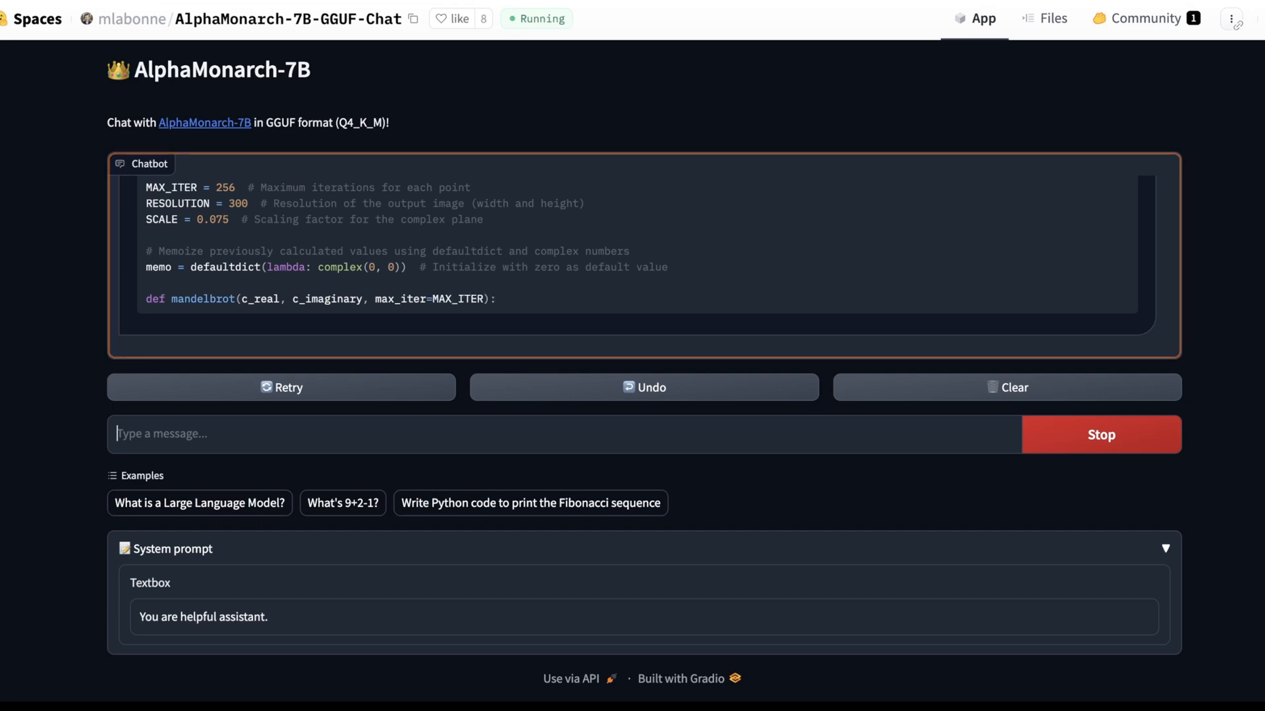
{"action": "scroll", "scroll_direction": "down", "scroll_amount": 3}
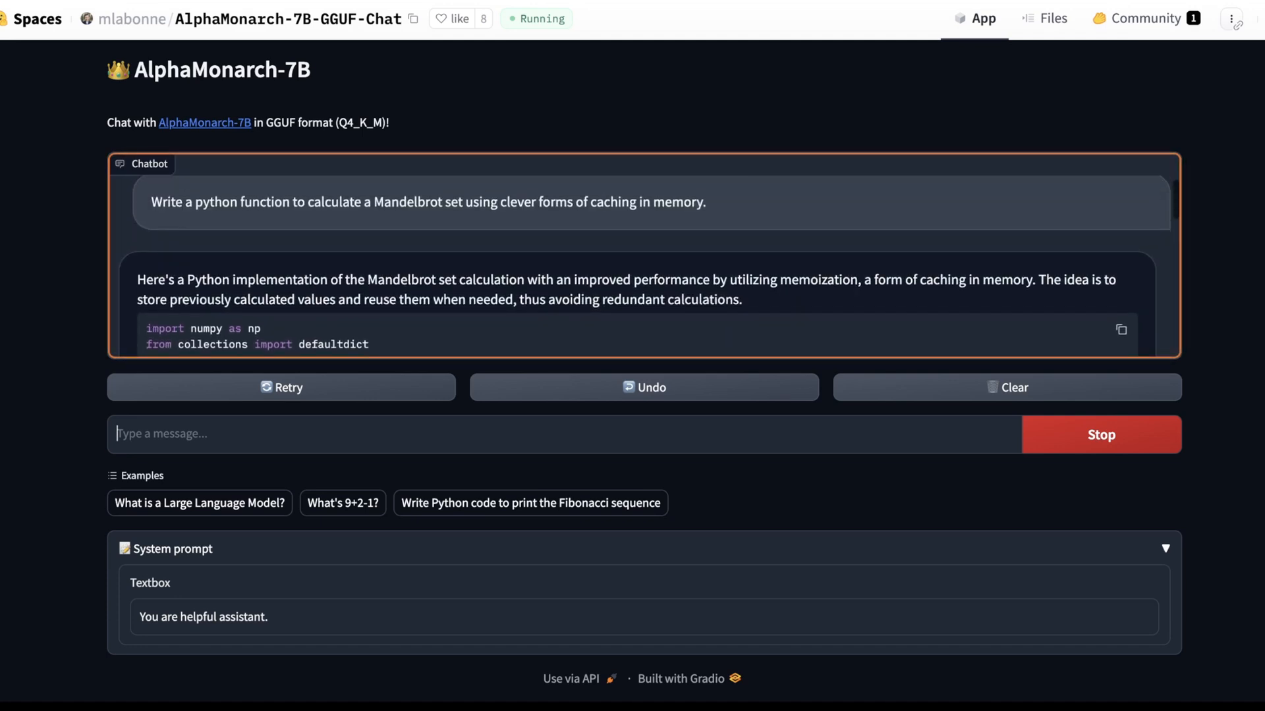
{"action": "scroll", "scroll_direction": "down", "scroll_amount": 3}
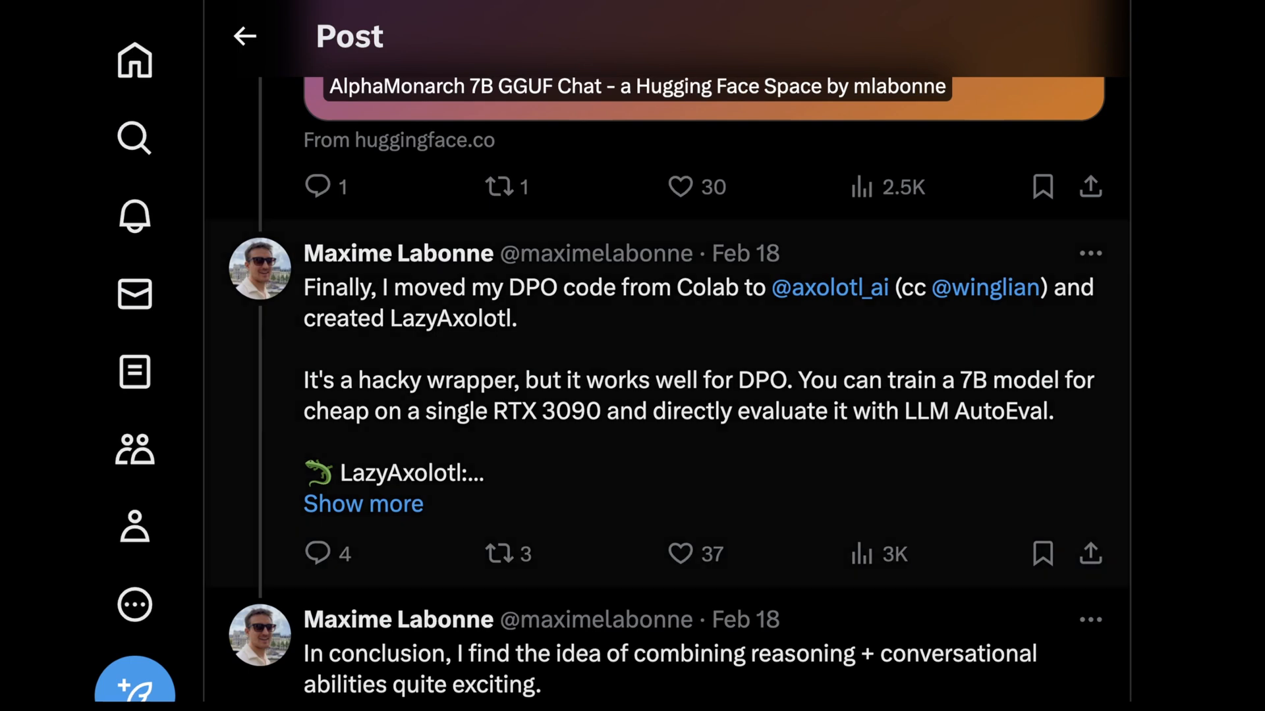
Scroll past the LazyAxolotl post to the closing post thanking the open-source community.
{"action": "scroll", "scroll_direction": "down", "scroll_amount": 3}
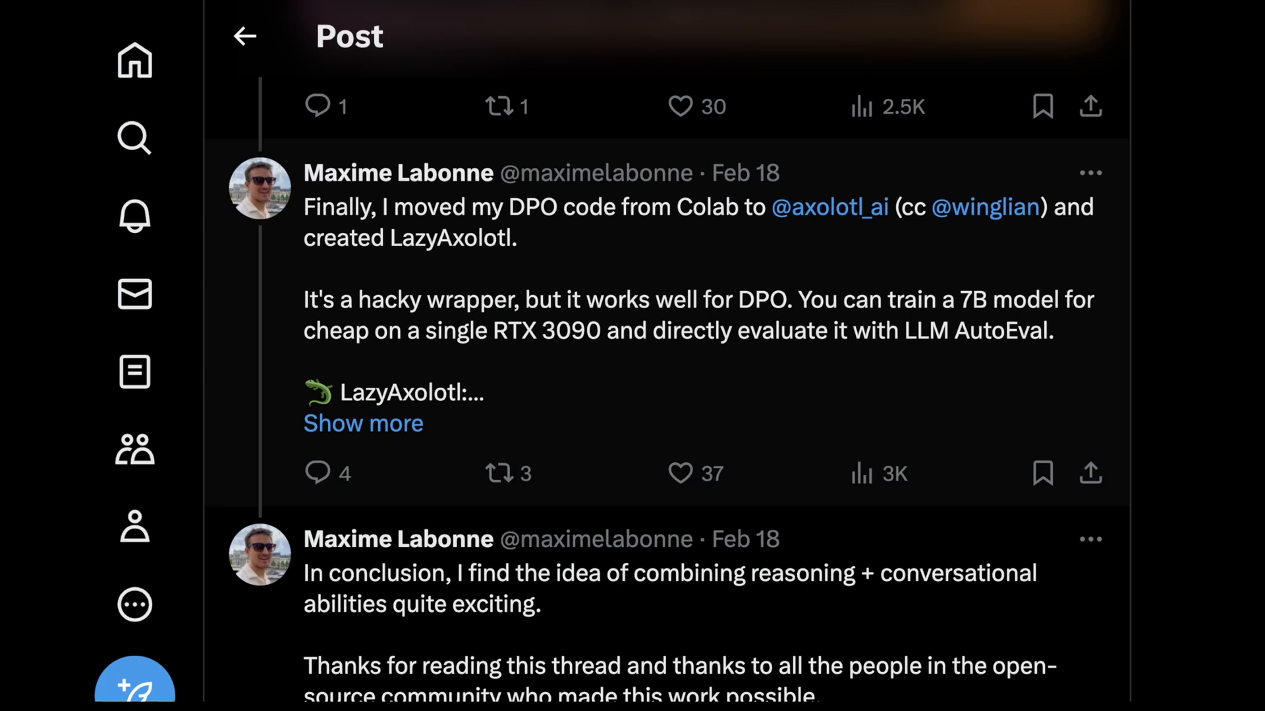
{"action": "scroll", "scroll_direction": "down", "scroll_amount": 3}
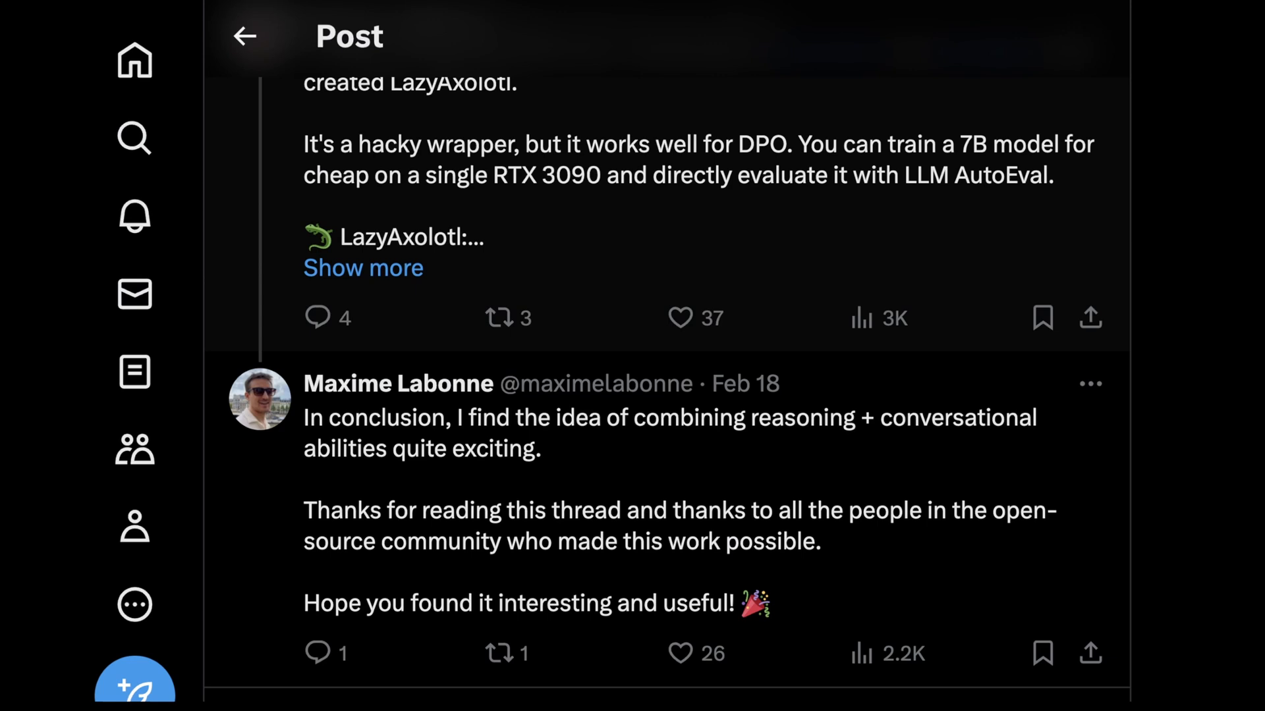
{"action": "mouse_move", "coordinate": [362, 267]}
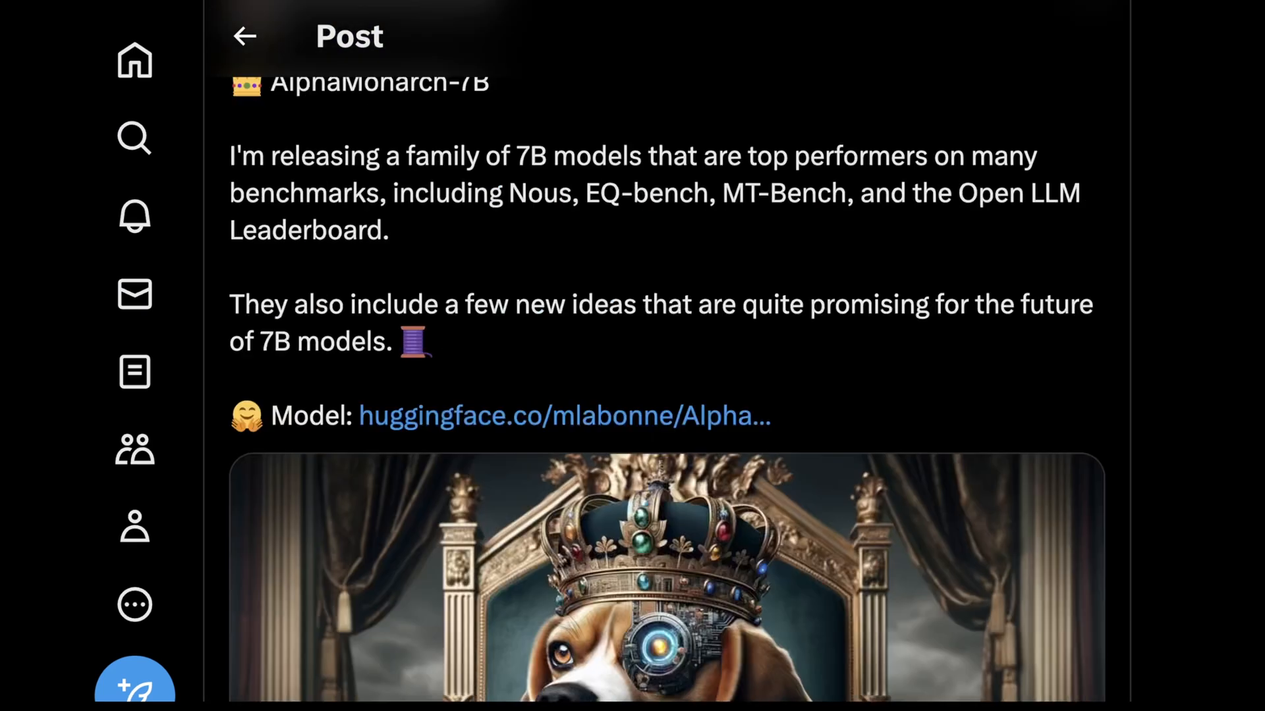
Scroll from the thread's opening post to the reply about ~50 merges and the family tree.
{"action": "scroll", "scroll_direction": "down", "scroll_amount": 3}
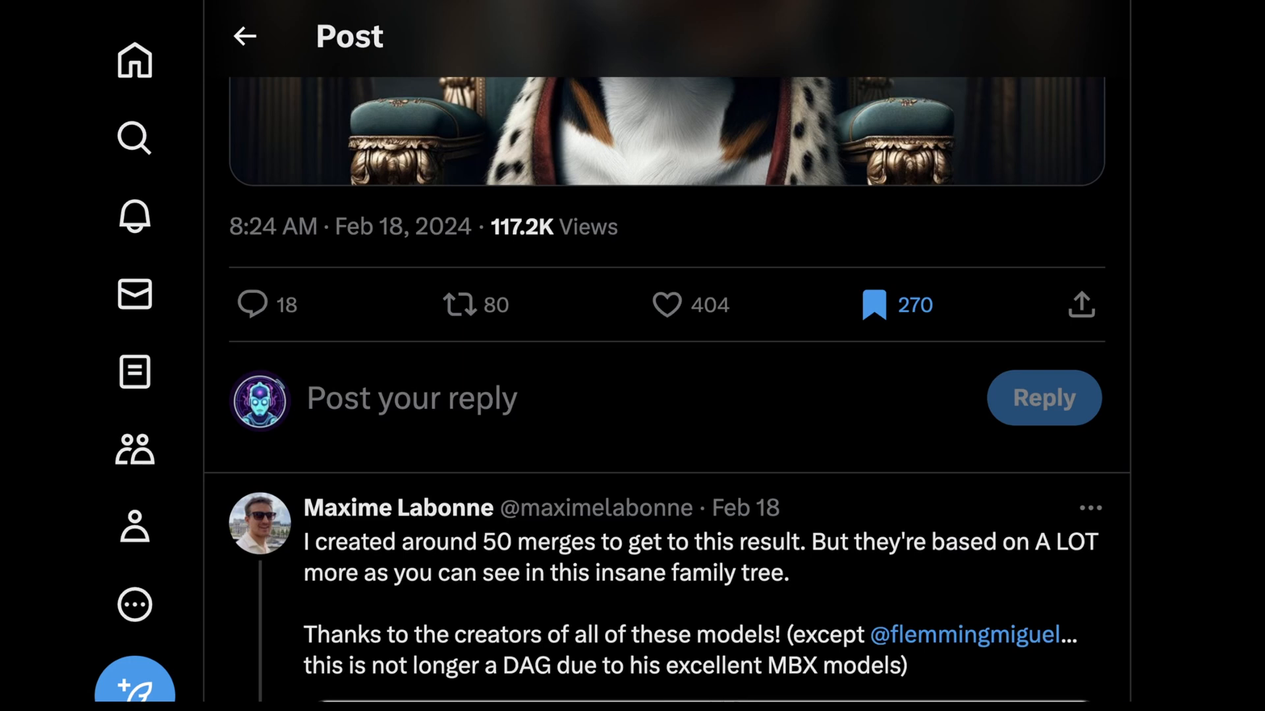
{"action": "scroll", "scroll_direction": "down", "scroll_amount": 3}
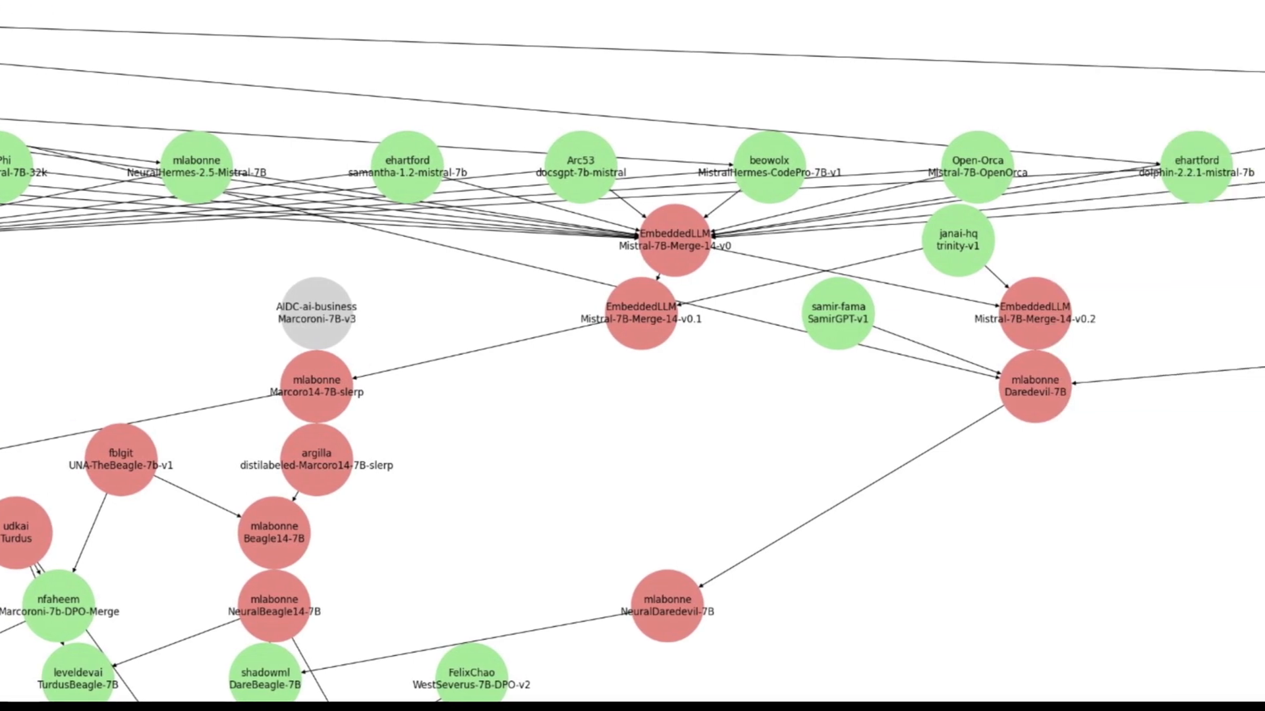
Inspect the enlarged family-tree graph, then close it to return to the merges reply.
{"action": "scroll", "scroll_direction": "down", "scroll_amount": 3}
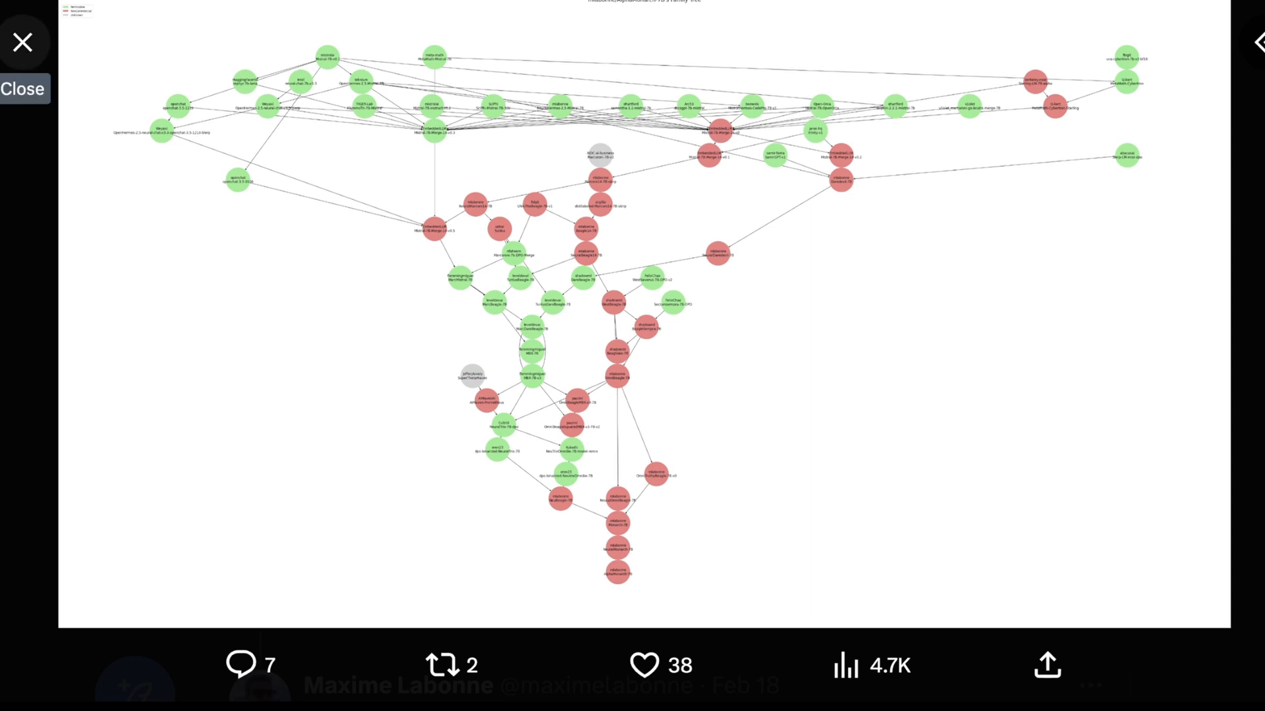
{"action": "left_click", "coordinate": [20, 41]}
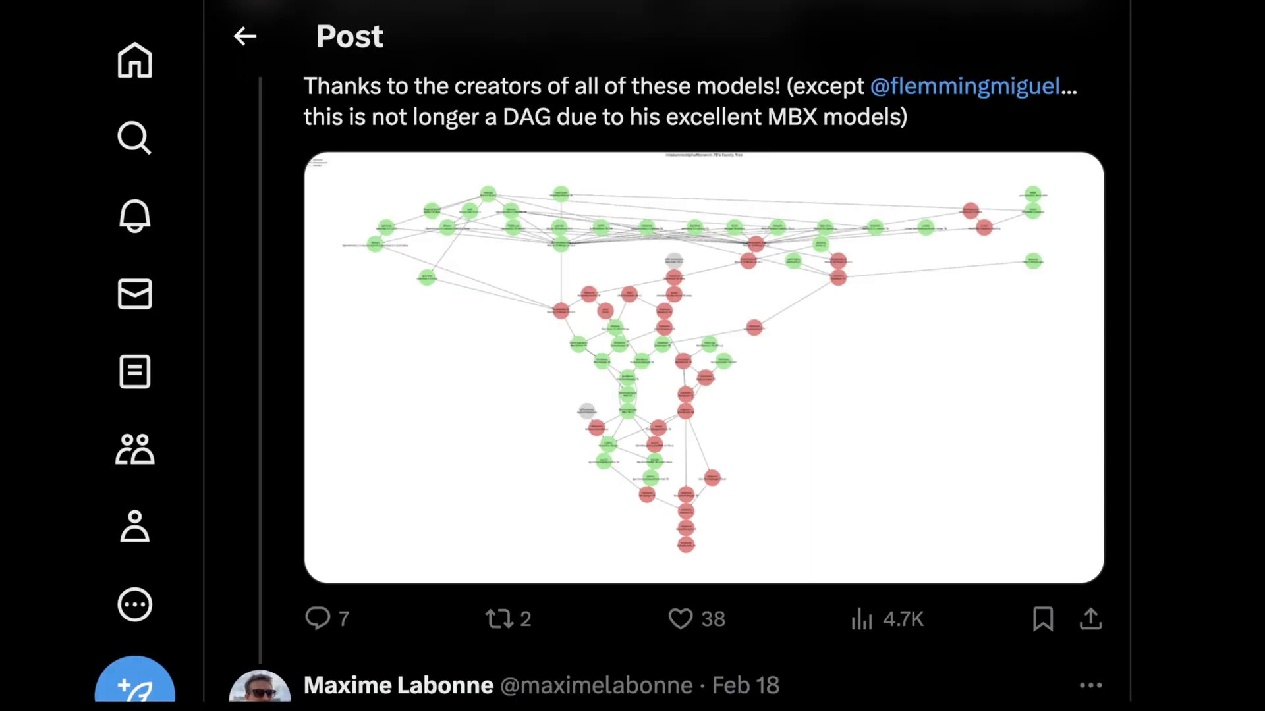